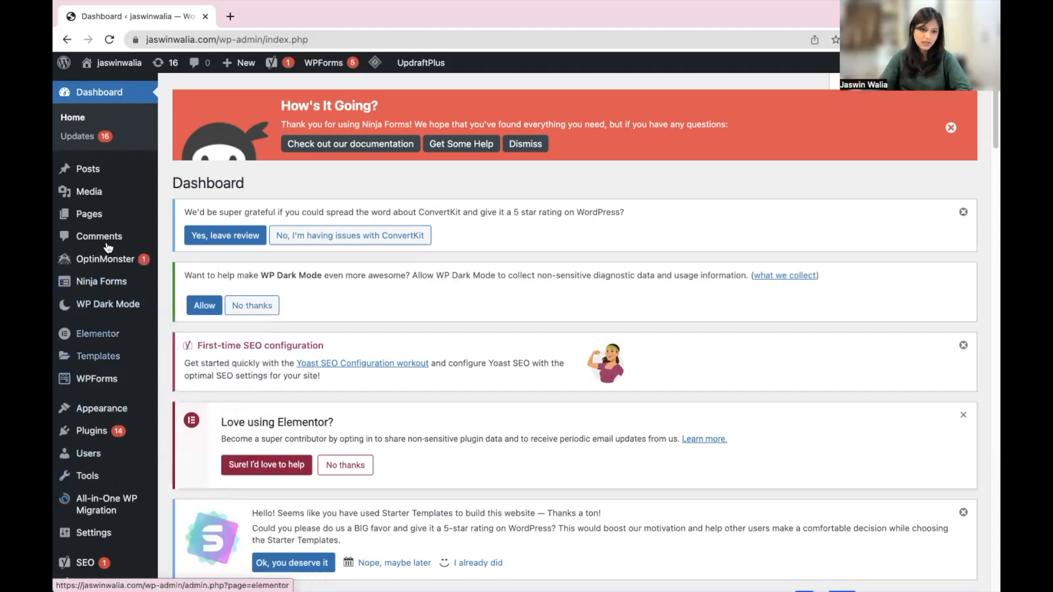
Step: Show the All Pages list in WordPress and locate the Services page
click(88, 214)
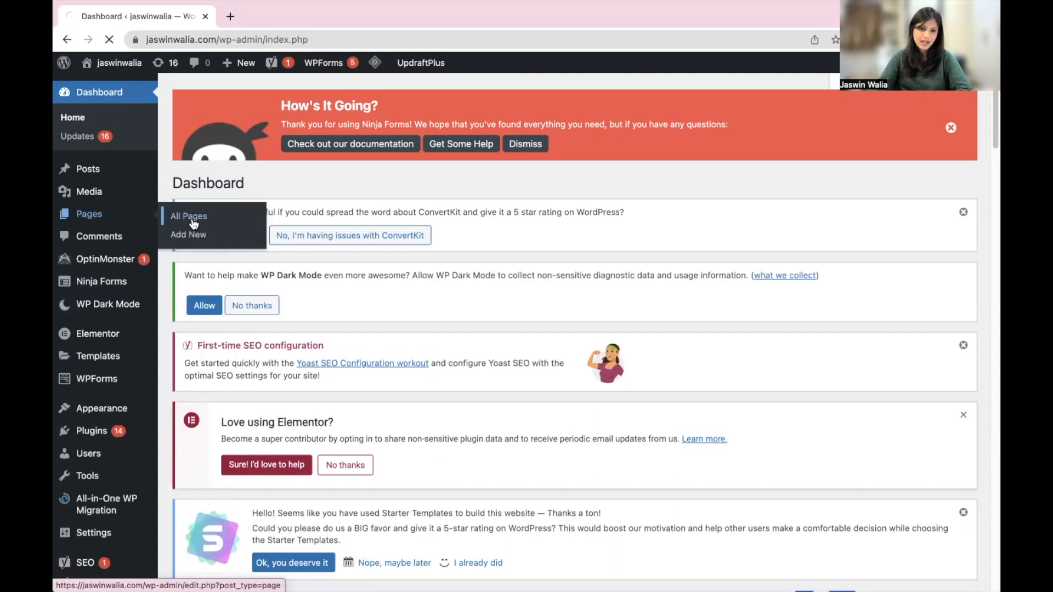
click(188, 216)
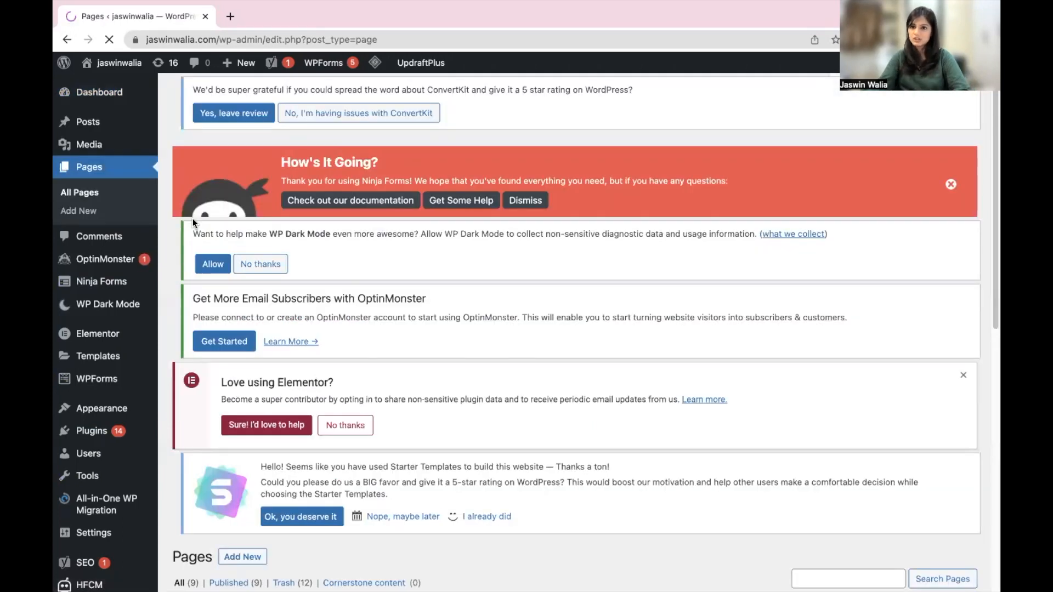
scroll(up, 3)
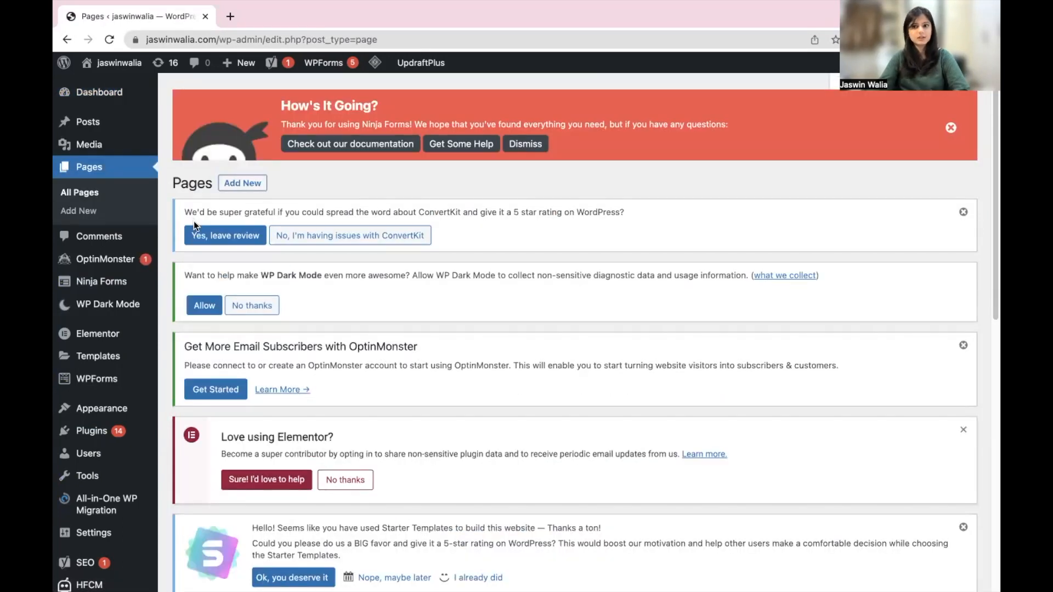
scroll(down, 3)
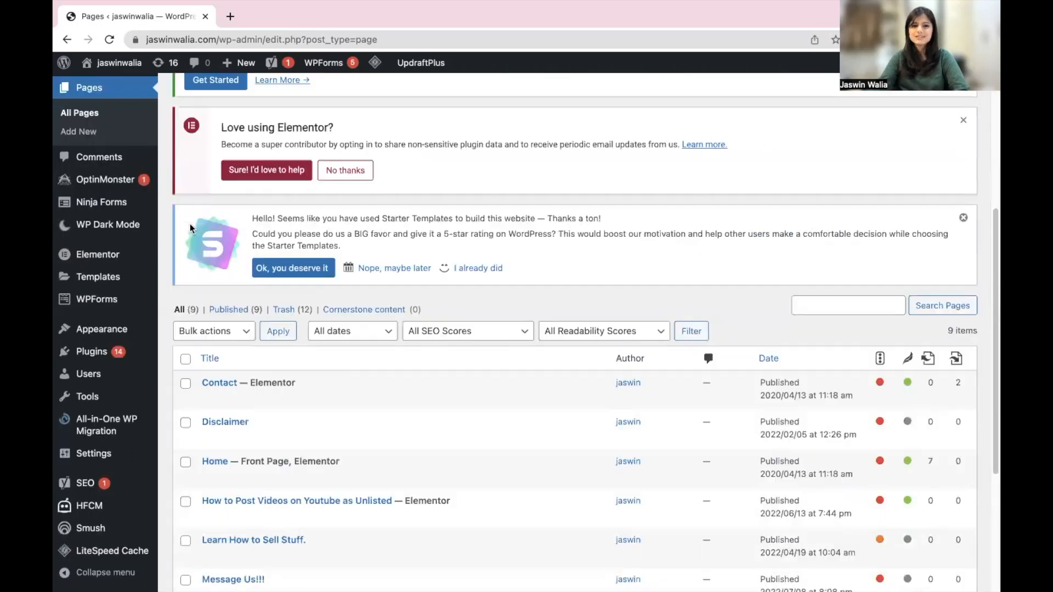
scroll(down, 3)
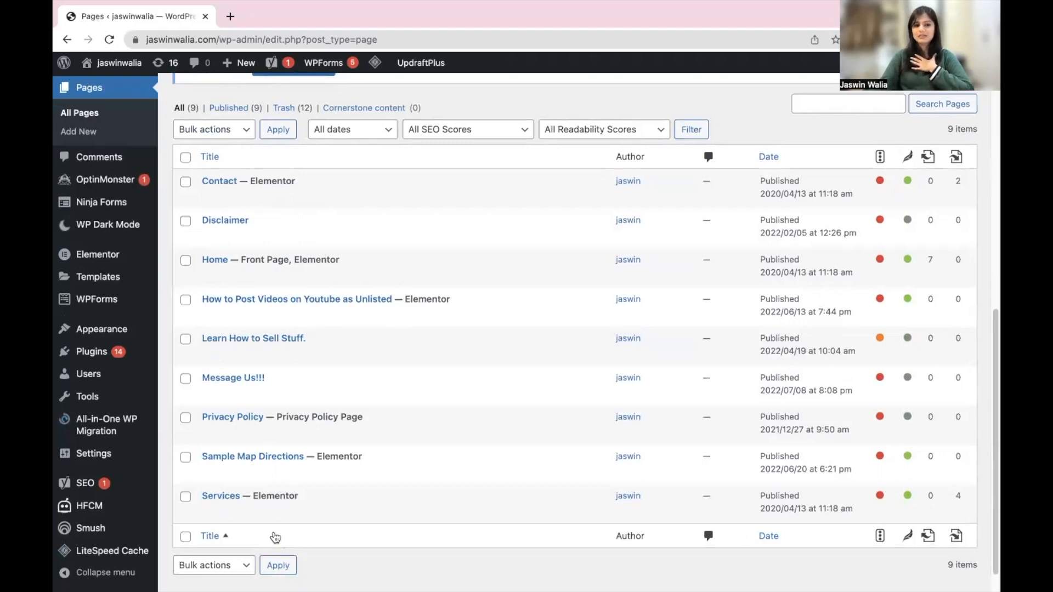
mouse_move(221, 496)
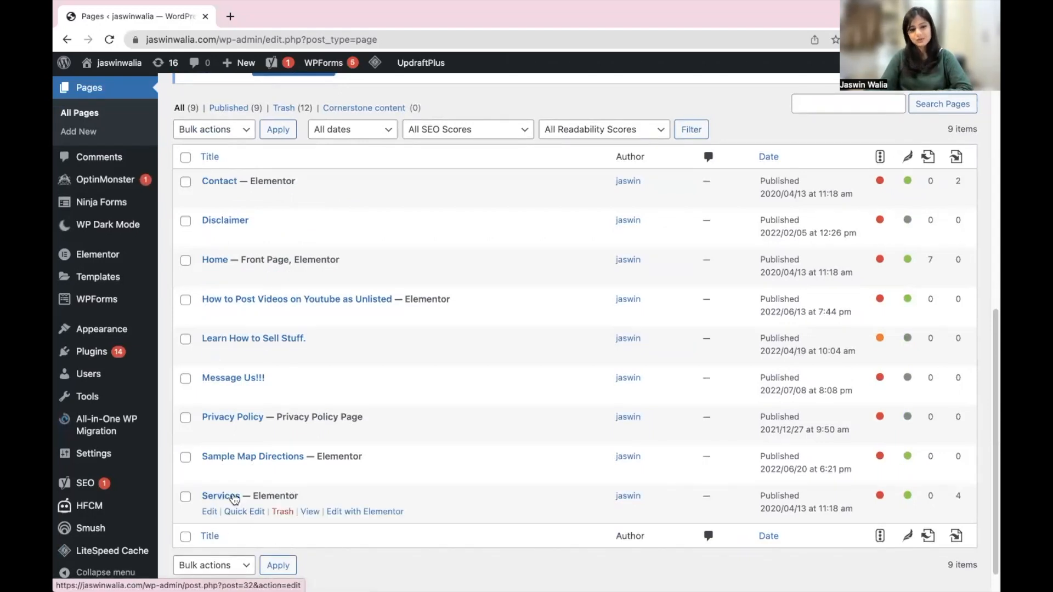
mouse_move(210, 512)
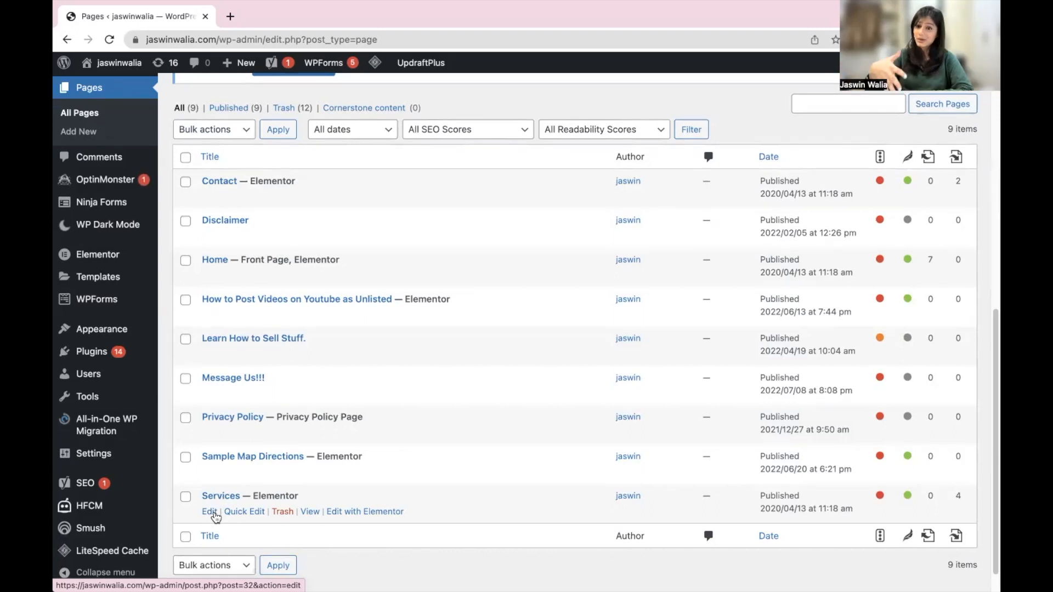
mouse_move(360, 509)
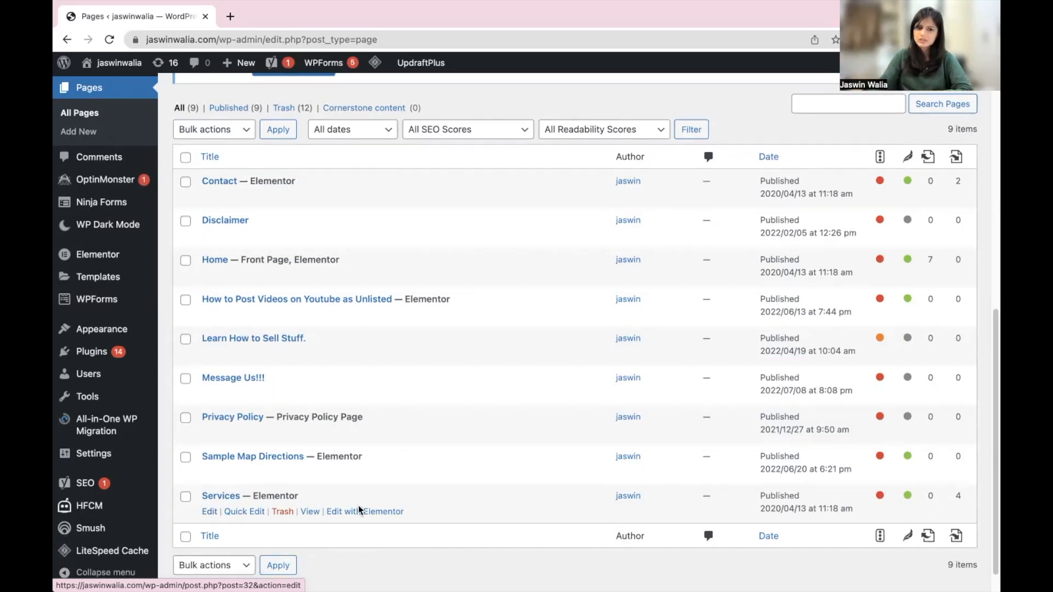
mouse_move(364, 511)
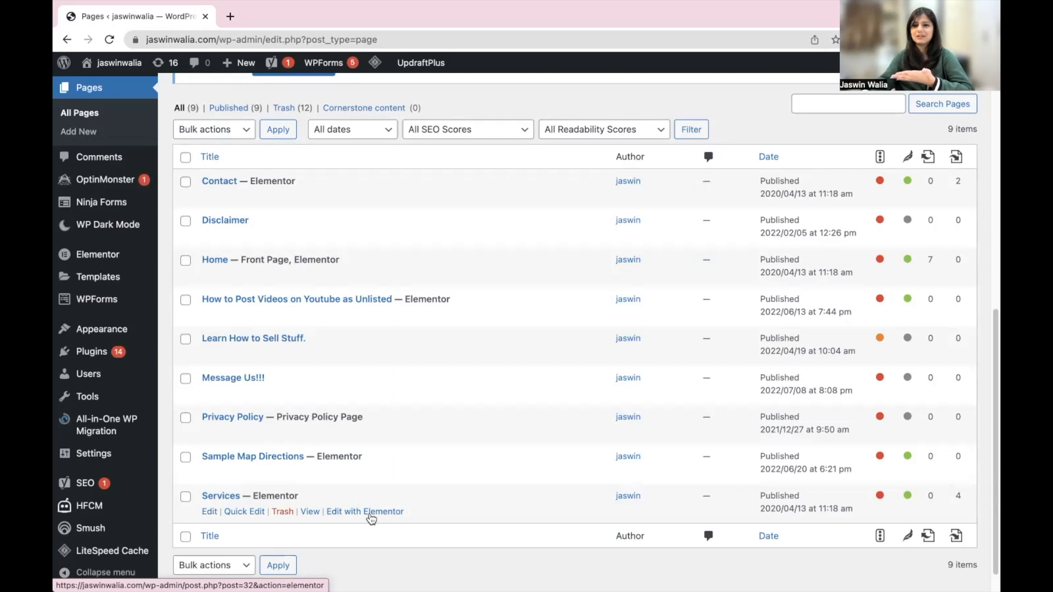
Step: Start editing the Services page with Elementor
click(364, 511)
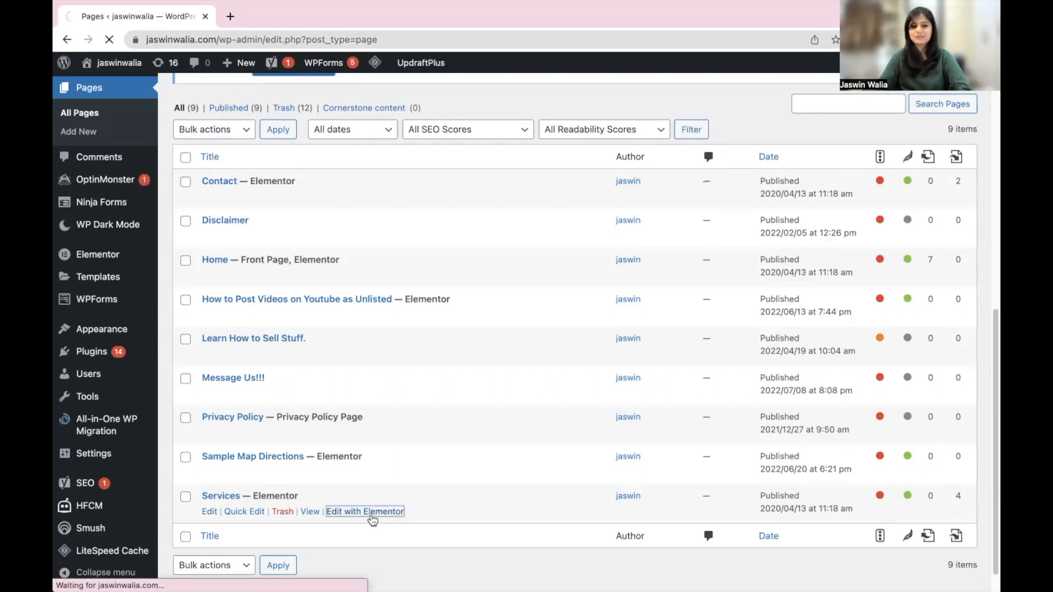
Step: Load the Services page in Elementor and reach the empty 'Drag widget here' area at the bottom
click(364, 511)
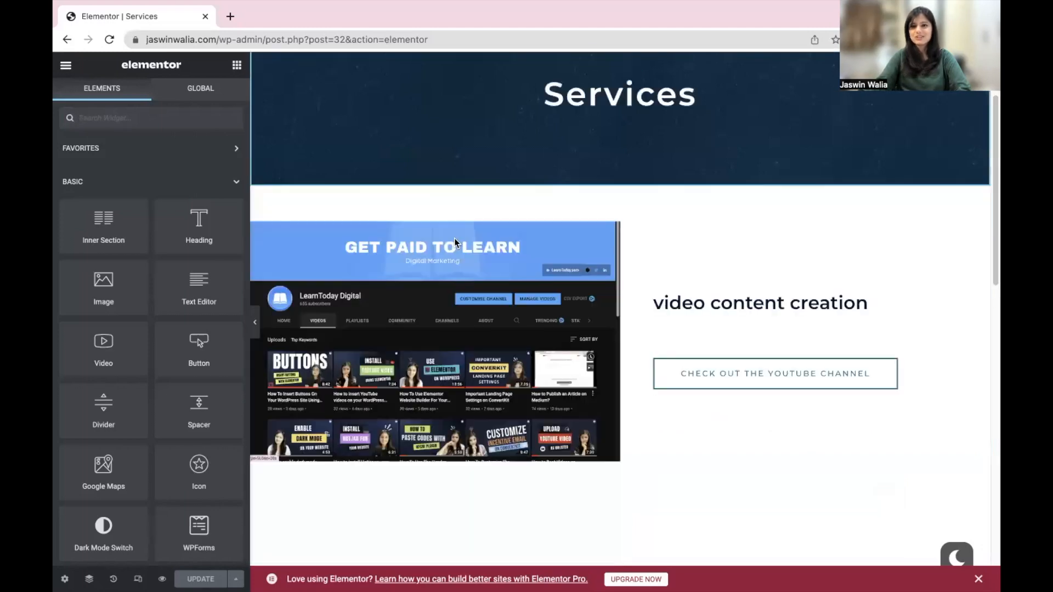
scroll(down, 3)
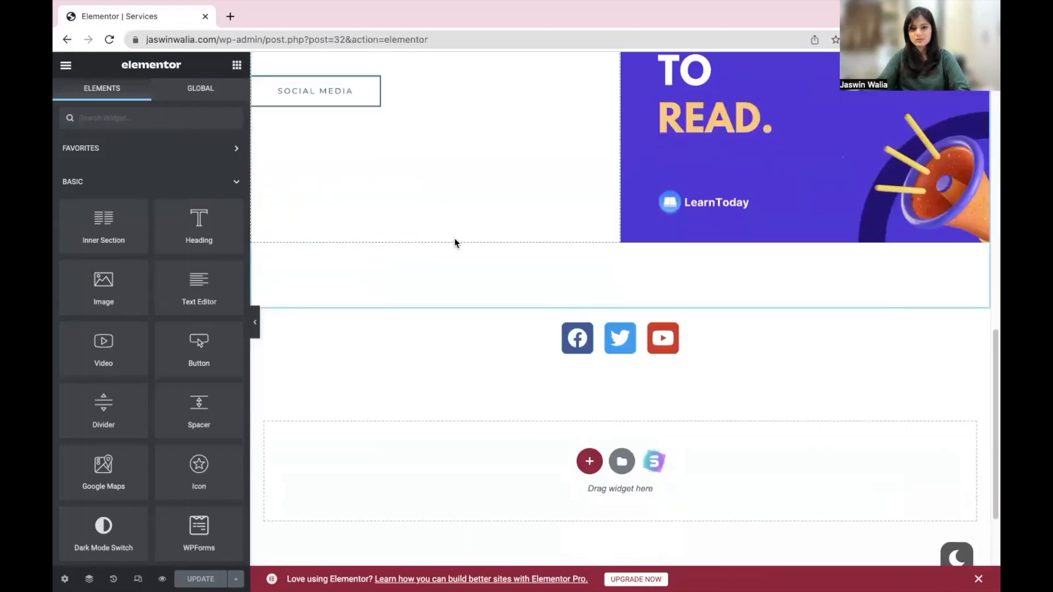
scroll(down, 3)
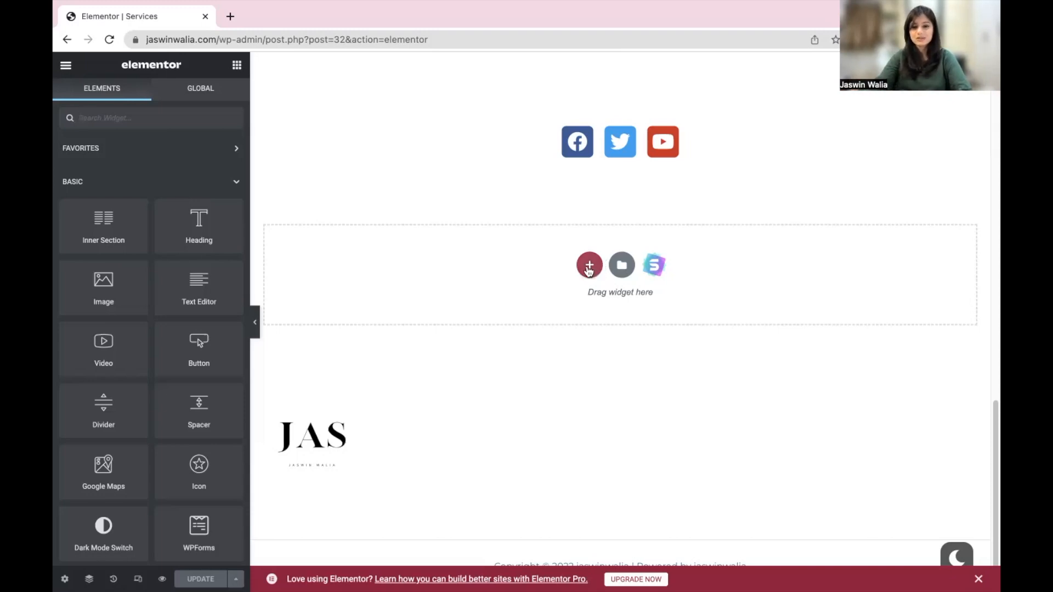
Step: Add a new section with a single-column structure below the social icons
click(589, 265)
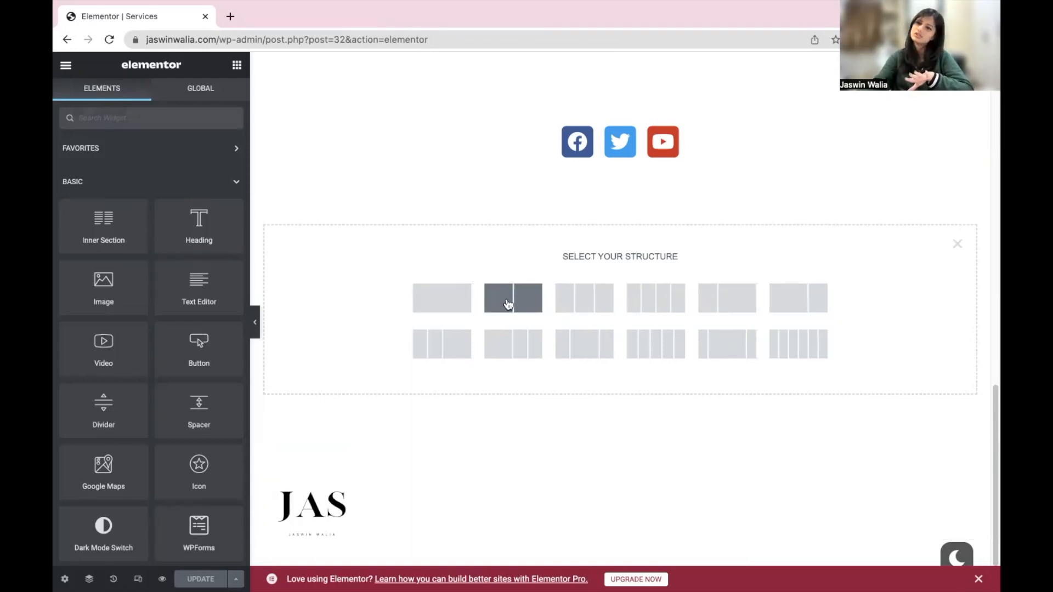
mouse_move(441, 298)
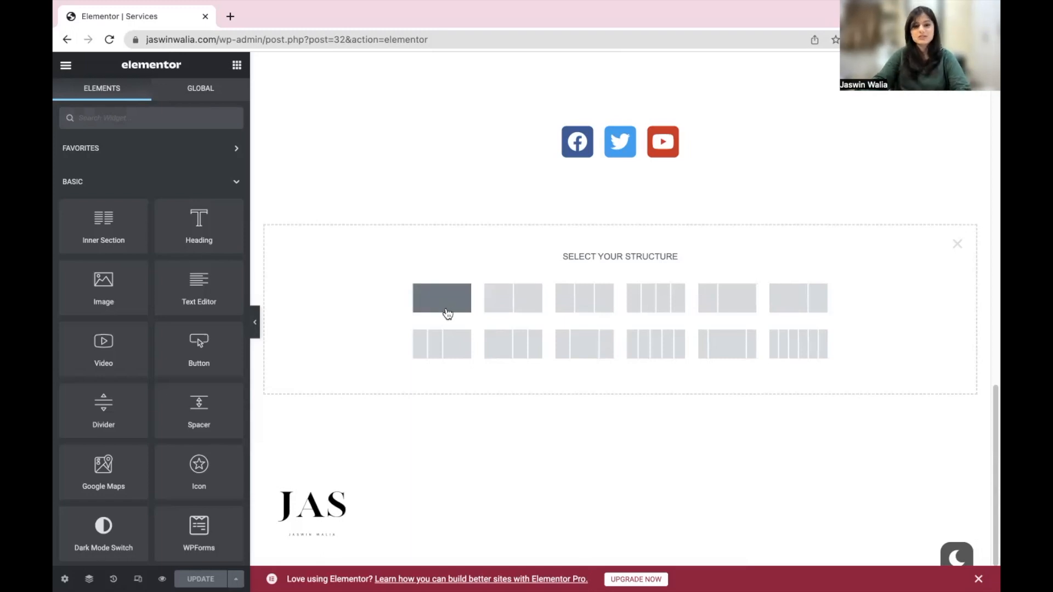
click(441, 297)
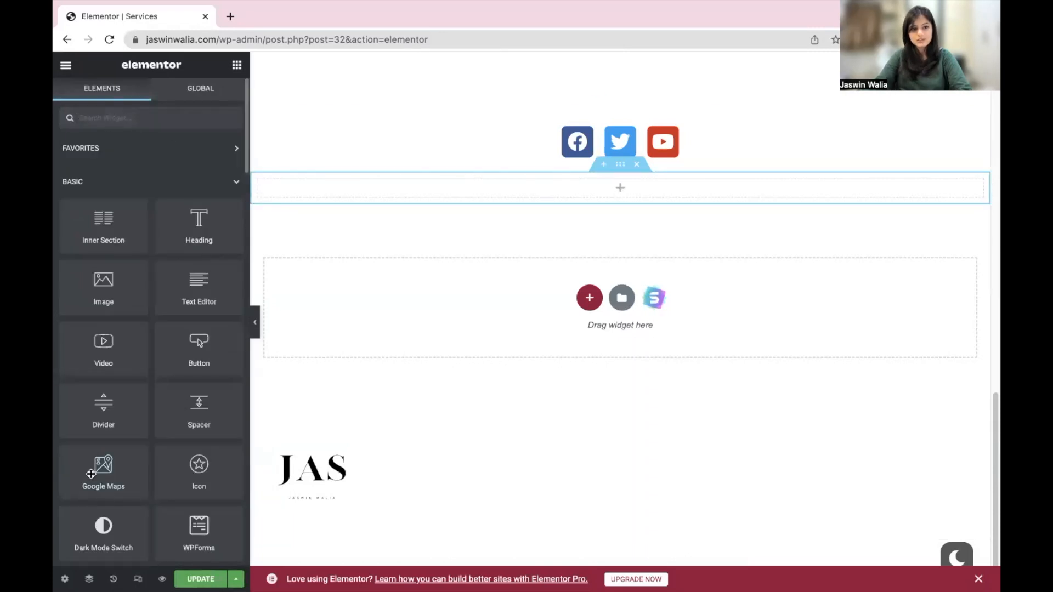
mouse_move(198, 403)
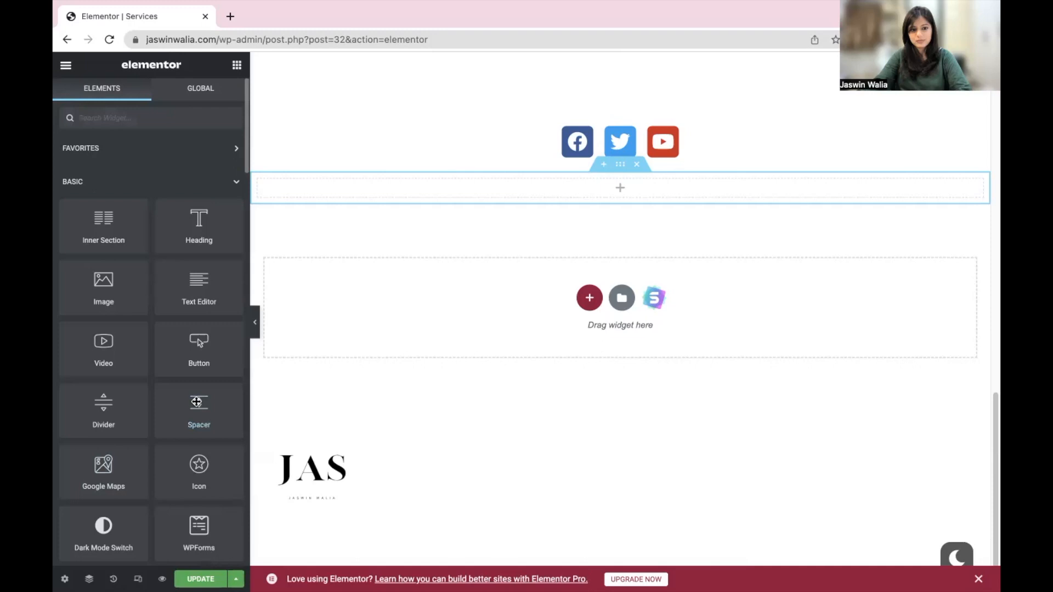
mouse_move(198, 531)
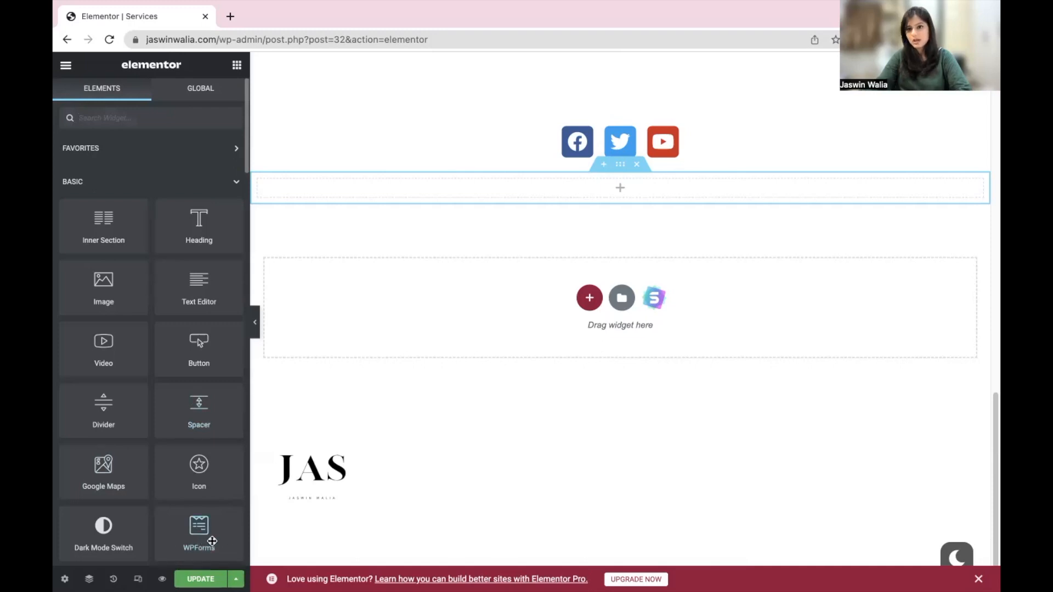
mouse_move(128, 99)
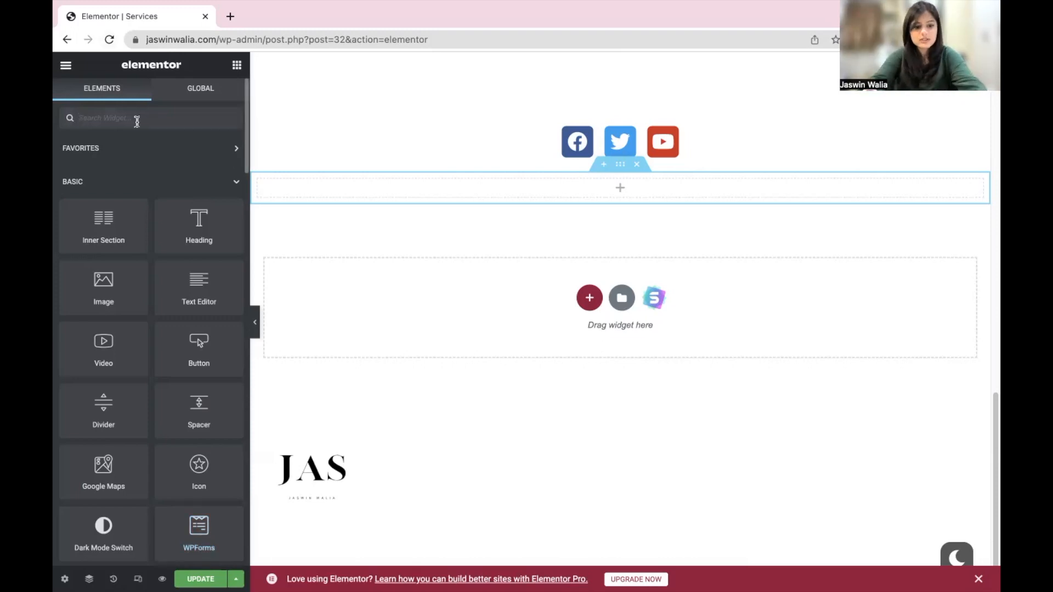
Step: Drop the WPForms widget into the section and choose the Contact Form (Name, Phone, Email, Message)
text(wpfor)
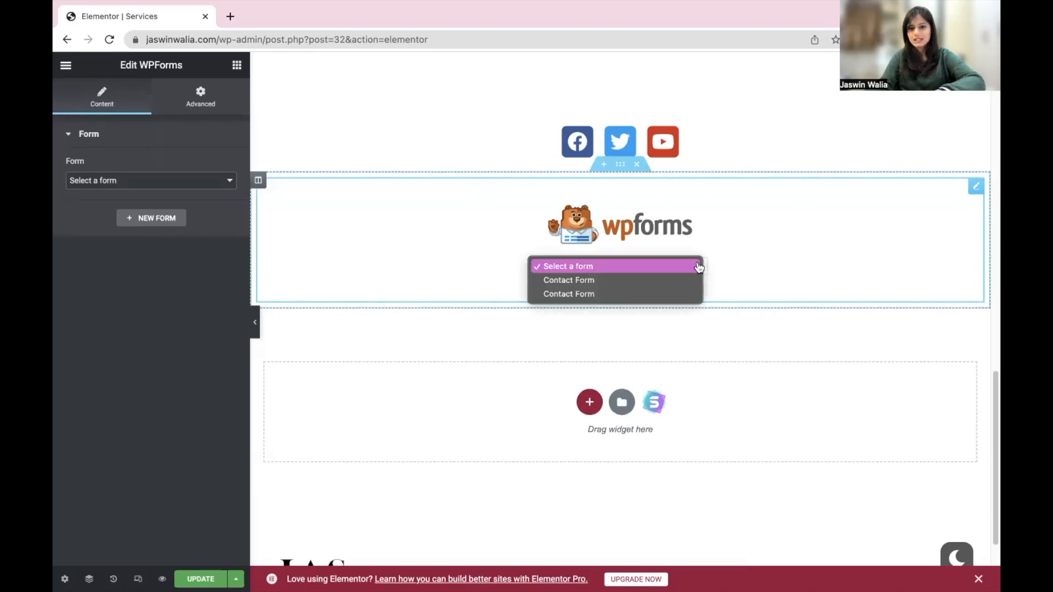
mouse_move(677, 294)
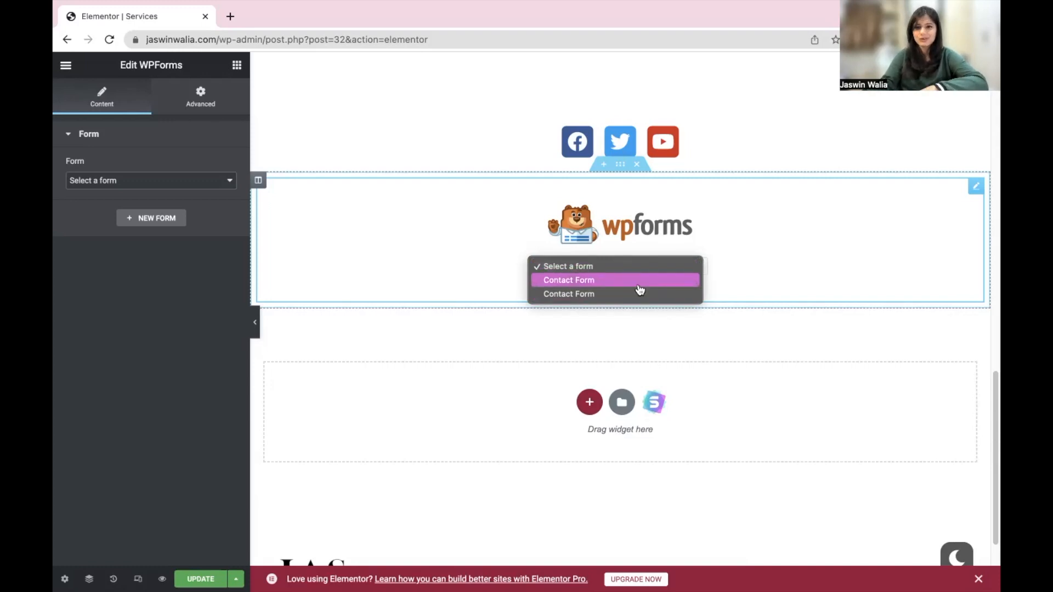
click(569, 280)
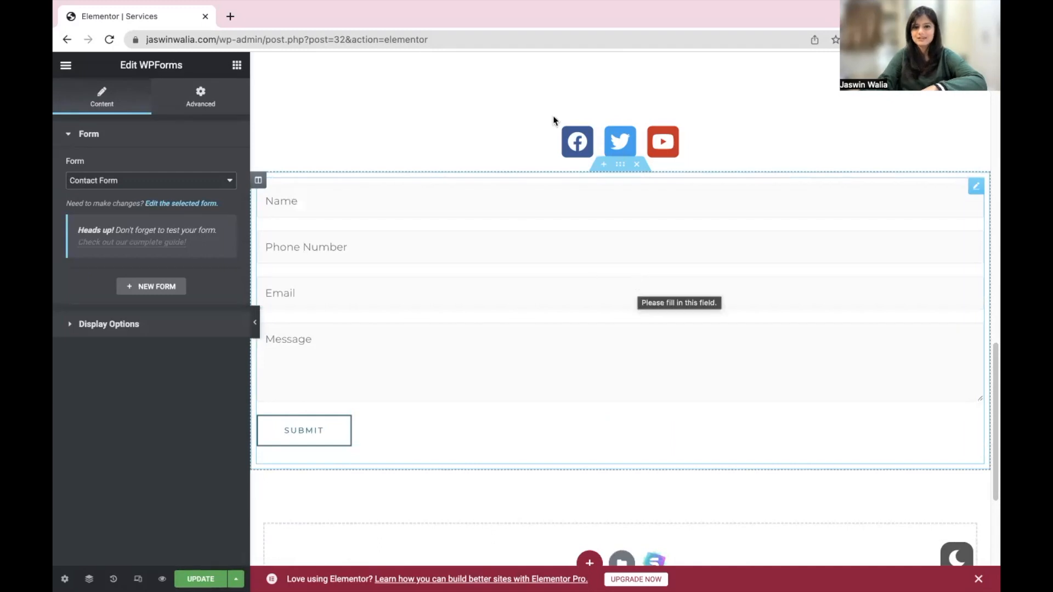
mouse_move(690, 353)
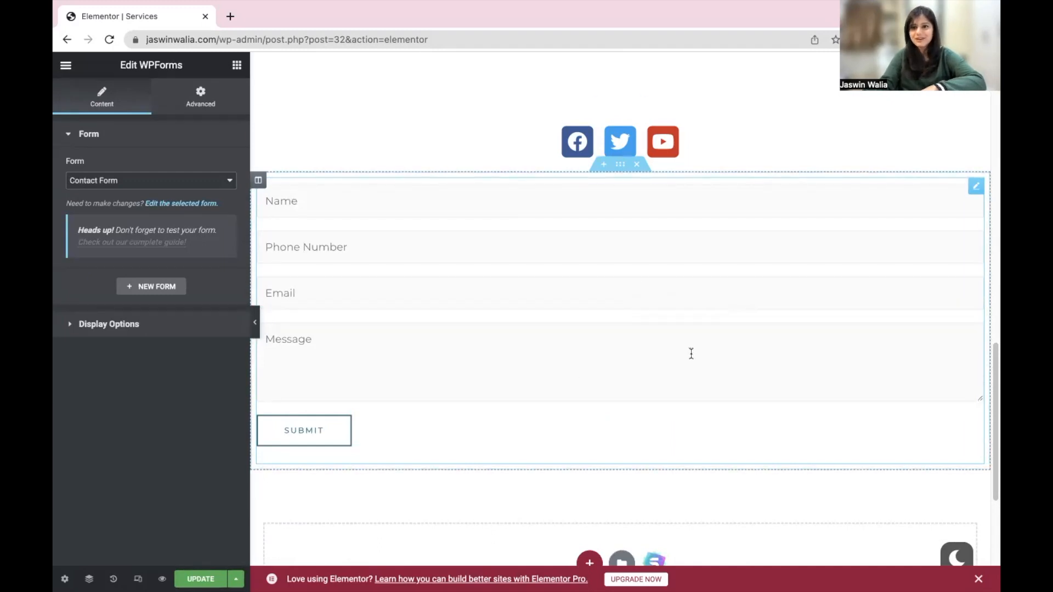
mouse_move(628, 345)
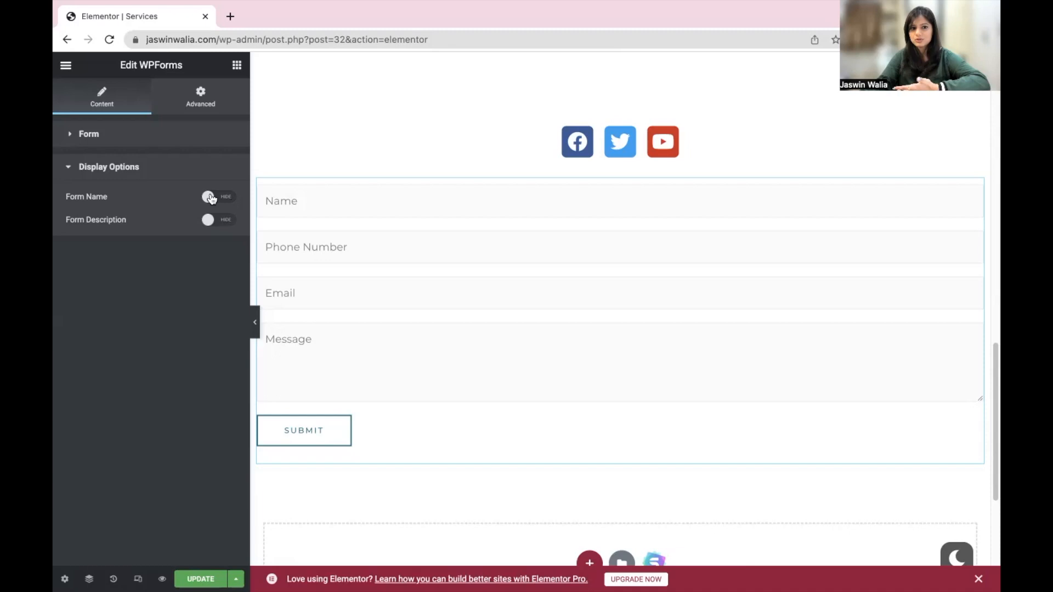
click(218, 196)
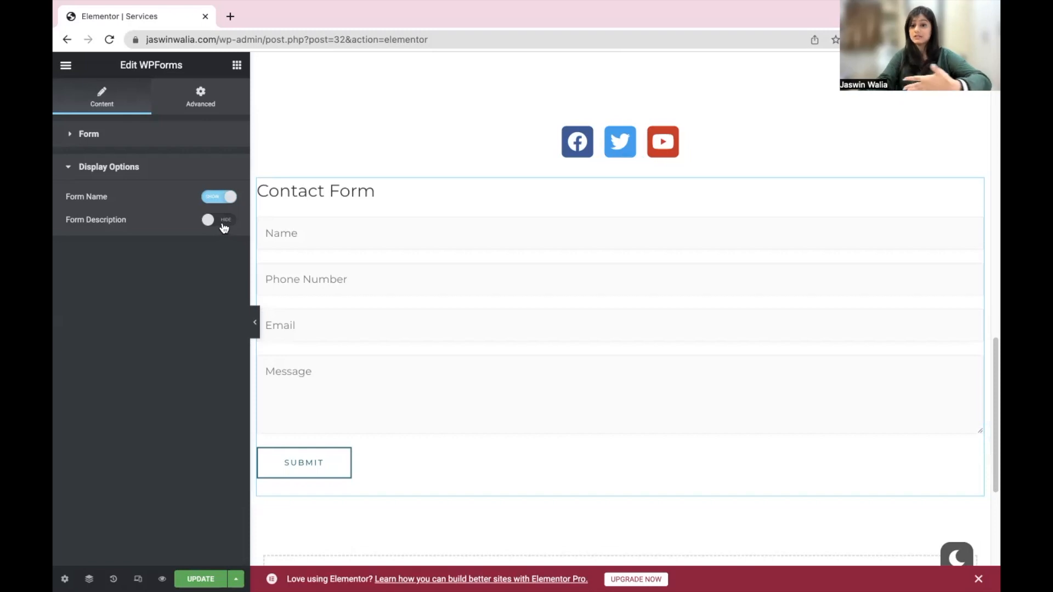
click(218, 220)
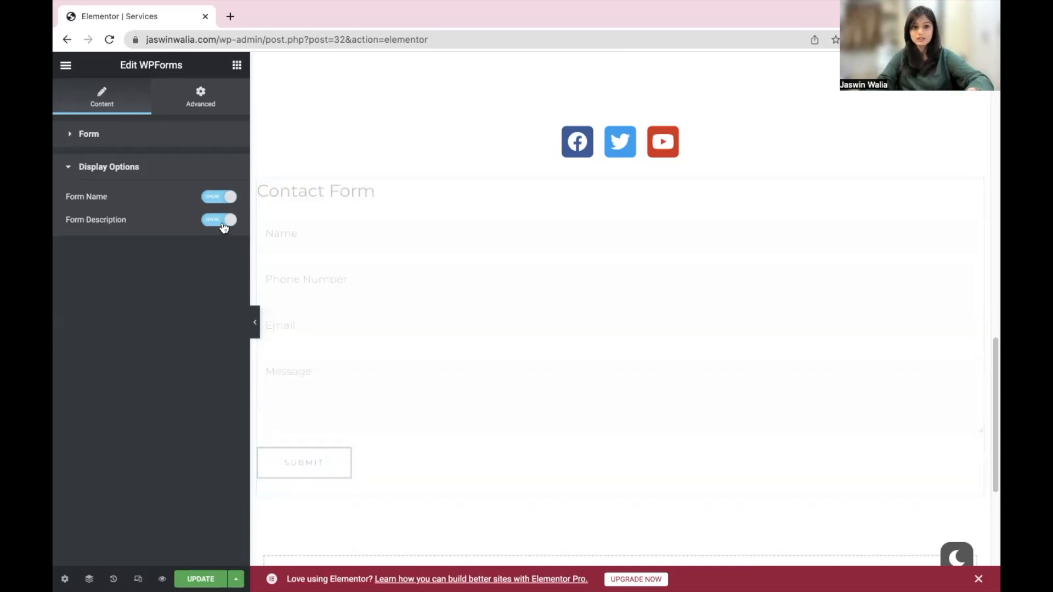
click(219, 220)
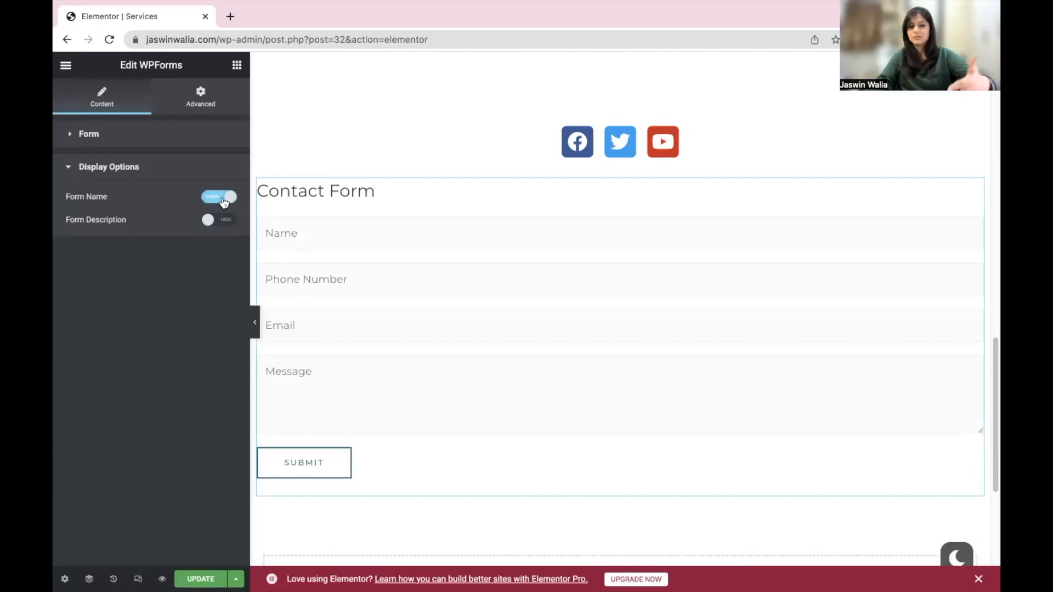
click(219, 196)
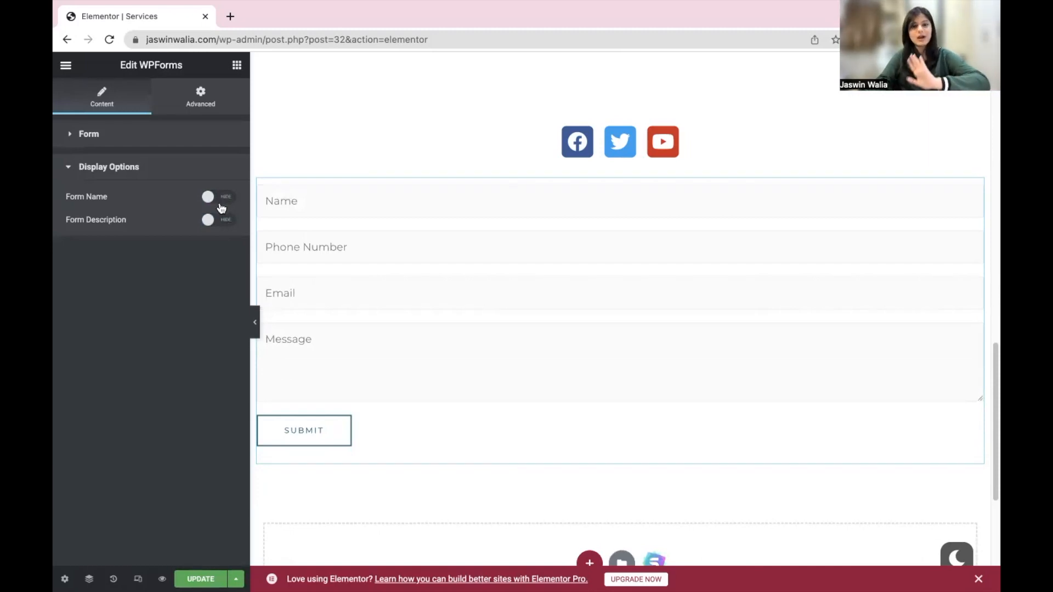
click(199, 96)
text(9)
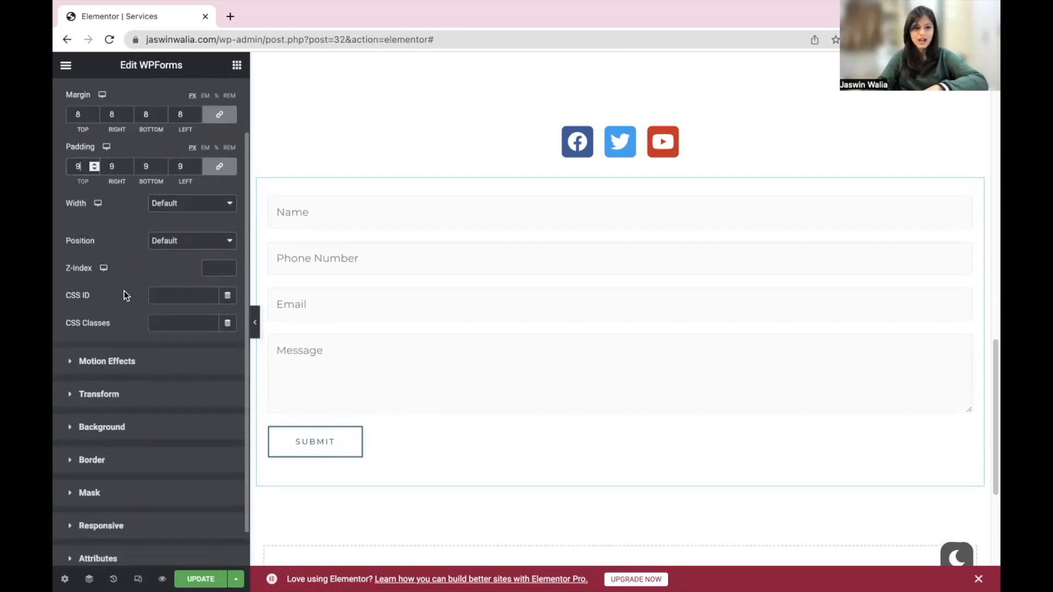
Step: Apply 9 px linked padding to the form widget, keeping its 8 px margin
scroll(down, 3)
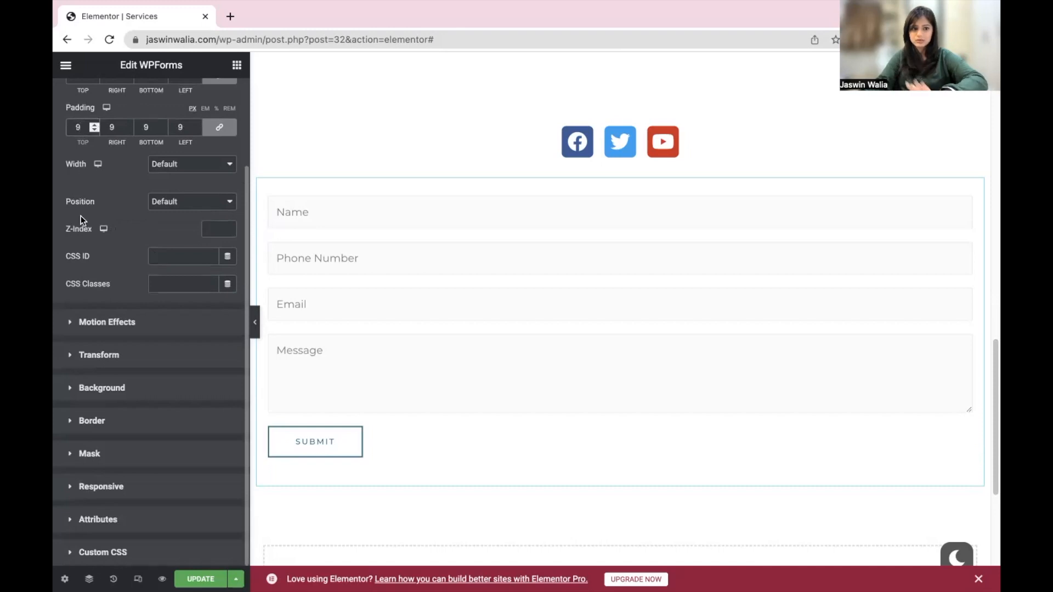
mouse_move(118, 418)
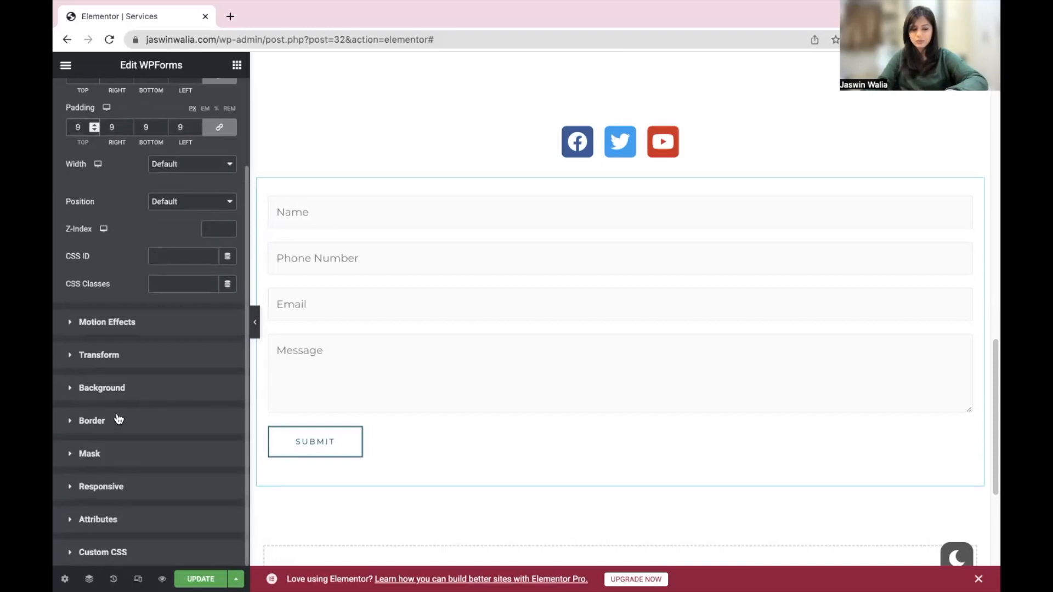
Step: Try solid, dotted and groove border types on the form's normal-state border
click(91, 420)
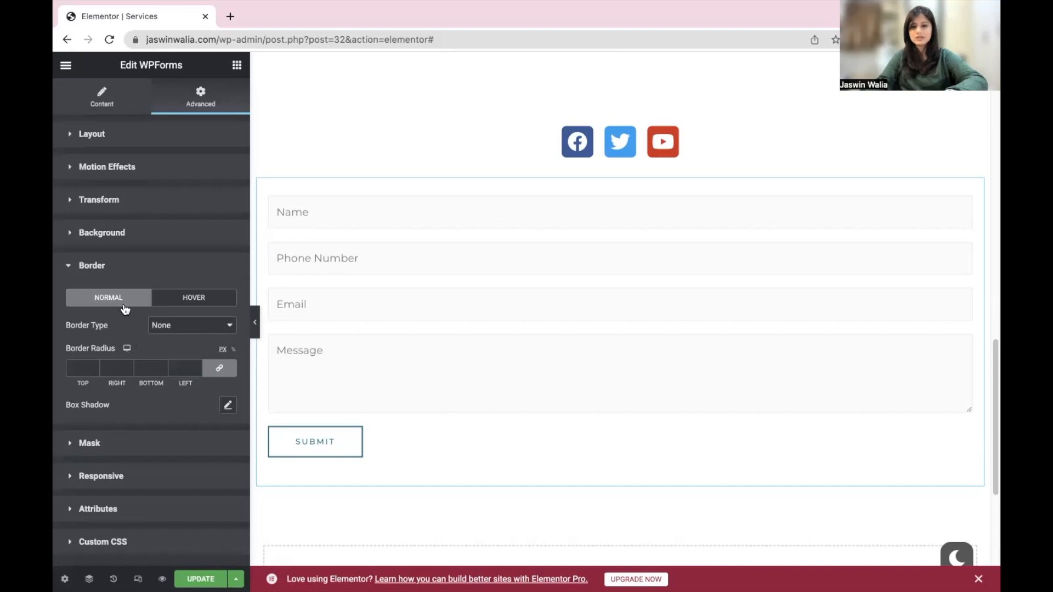
mouse_move(207, 330)
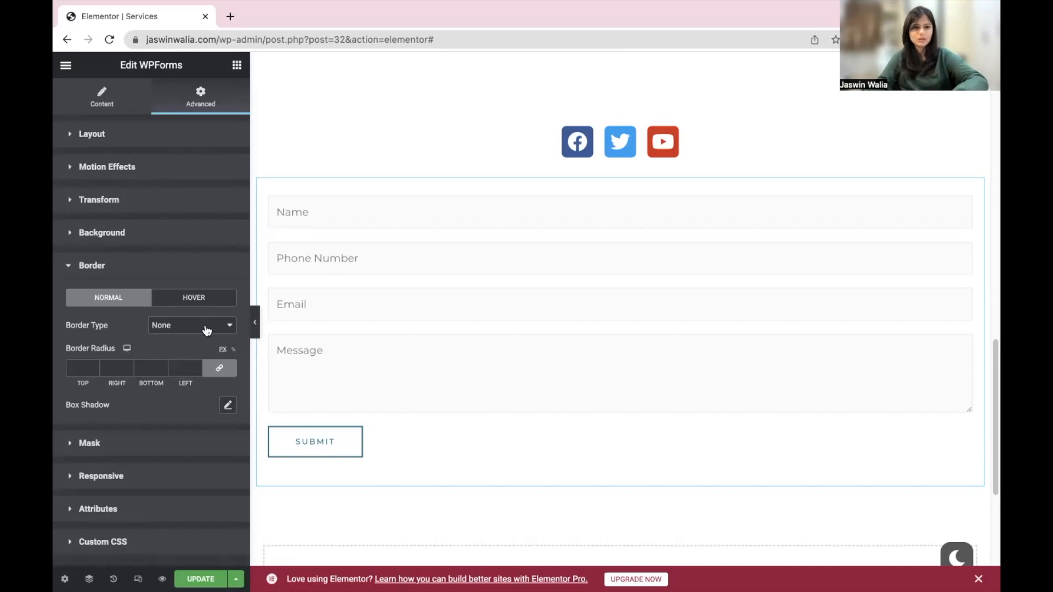
click(191, 324)
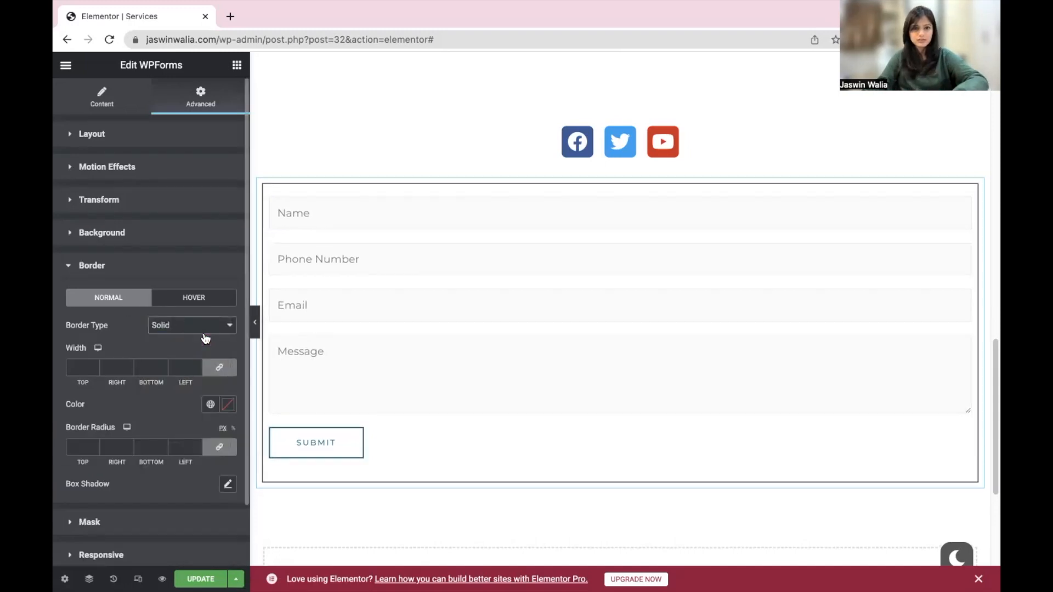
click(191, 325)
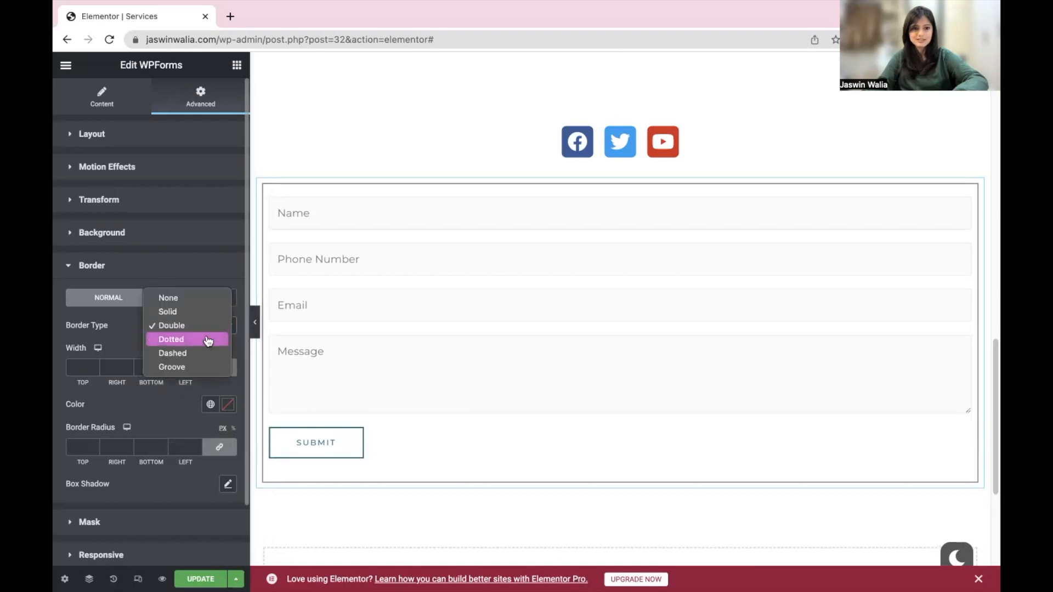
click(171, 339)
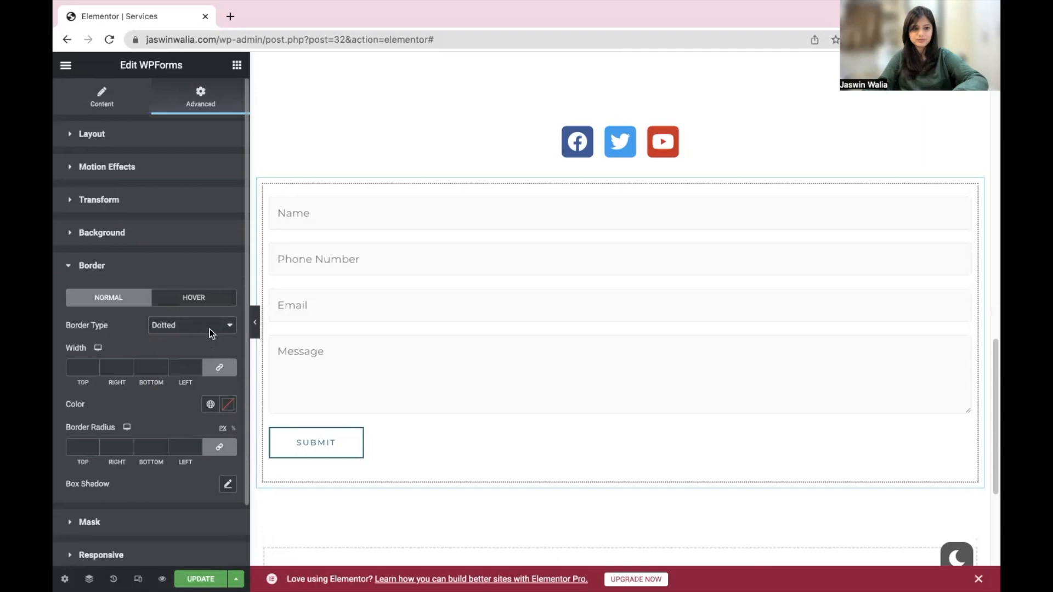
click(191, 325)
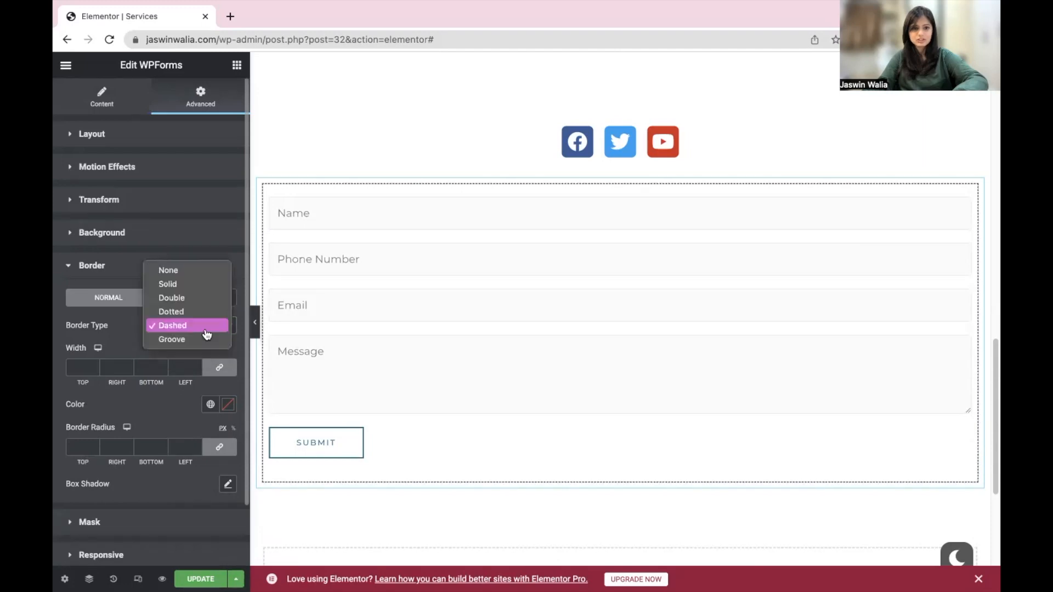
click(171, 339)
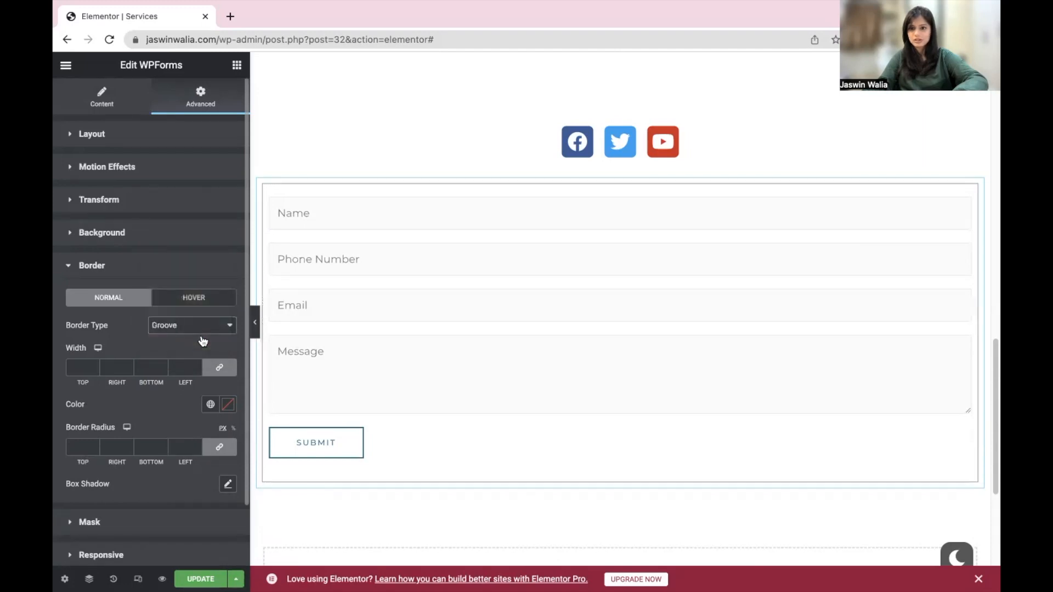
mouse_move(205, 337)
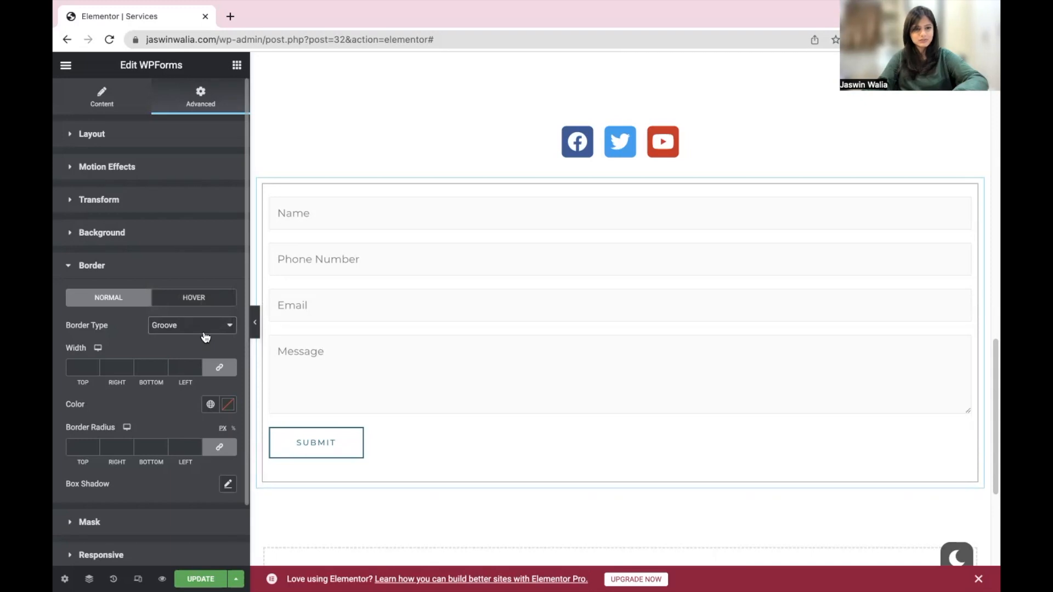
Step: After a 6 px double border, settle on a 1 px solid black border on all sides
click(191, 325)
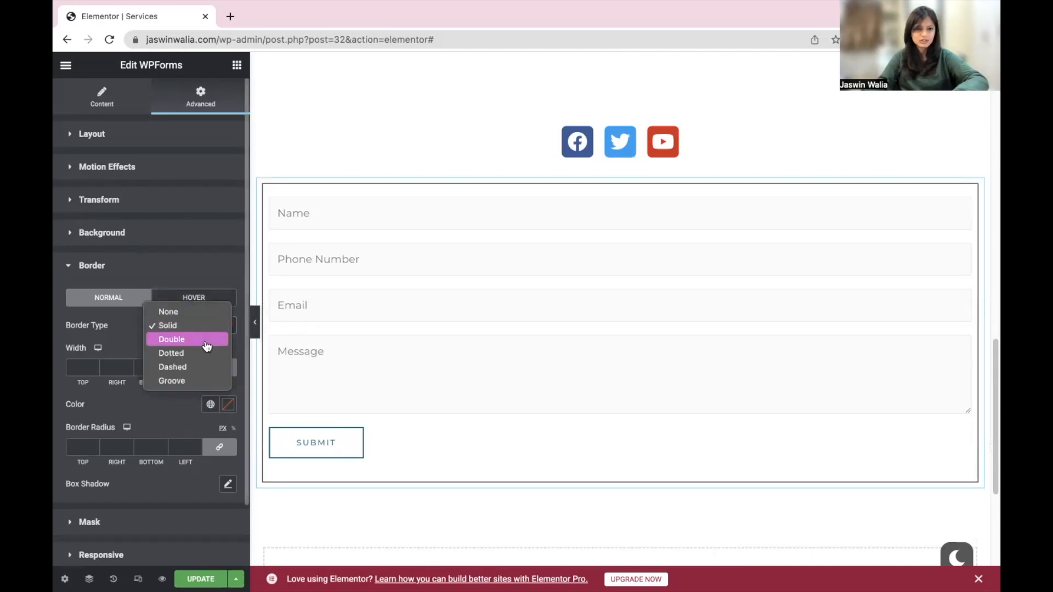
click(171, 339)
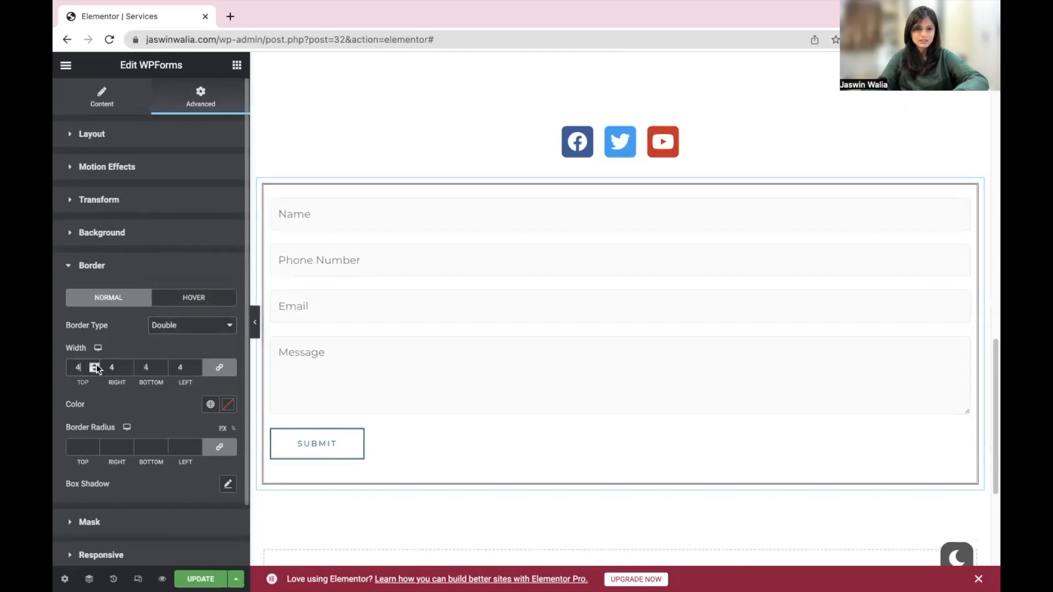
click(95, 367)
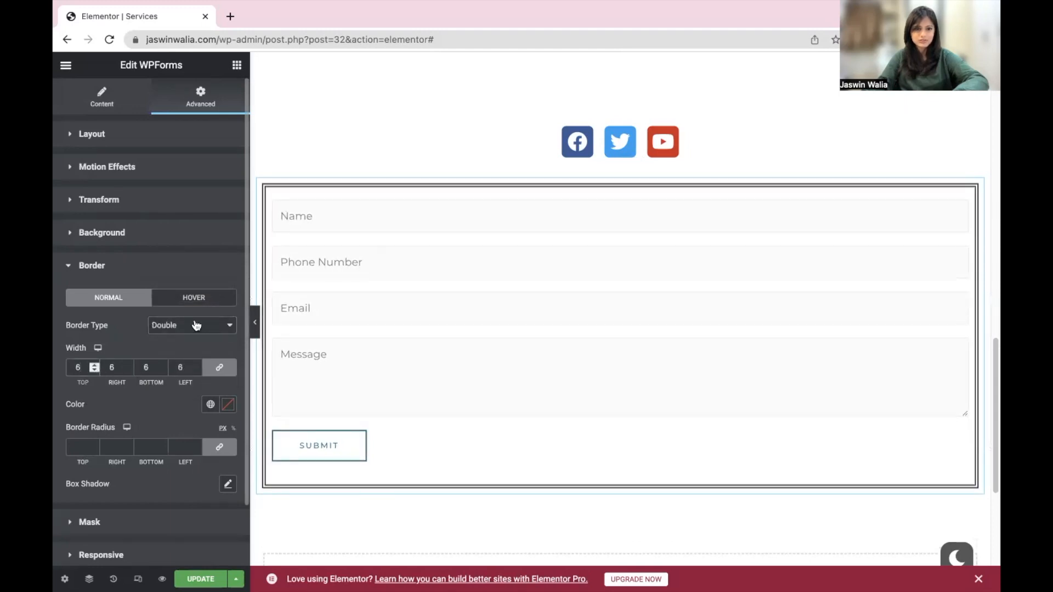
click(191, 324)
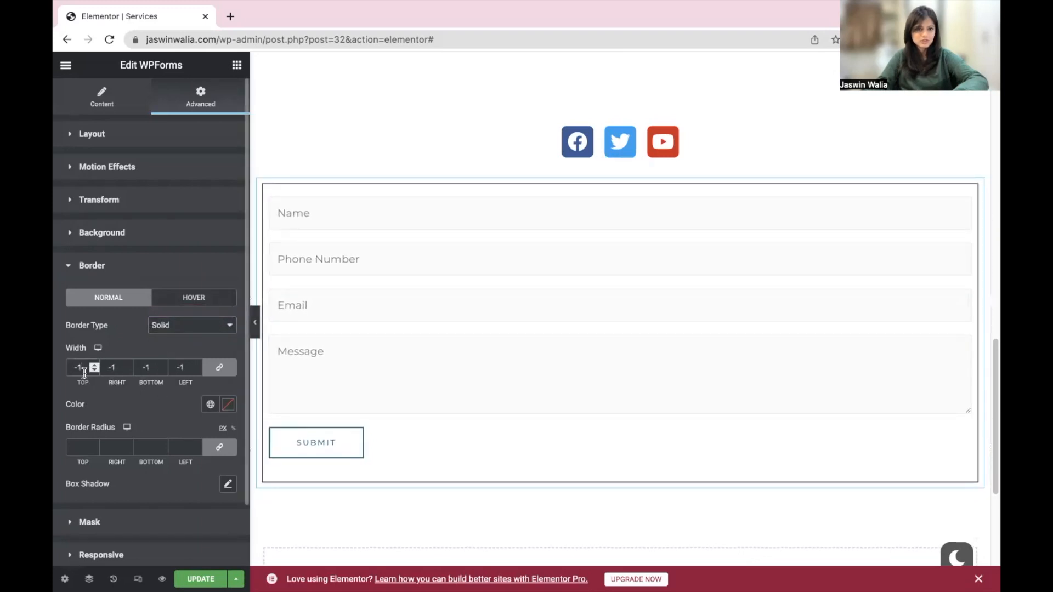
click(228, 403)
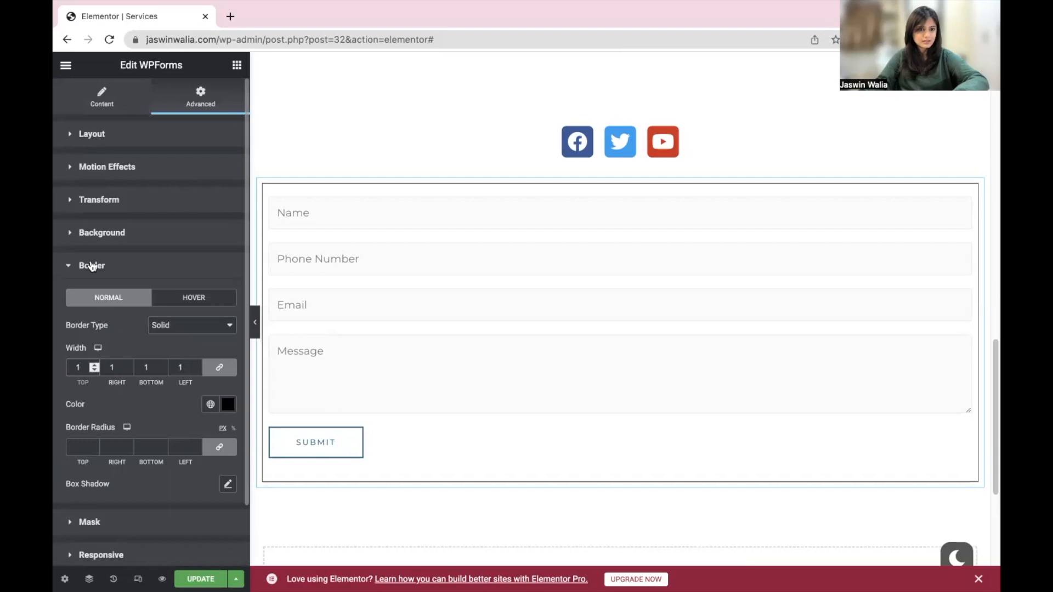
Step: Give the form a gradient hover background in light blue #BEEEFF
click(101, 233)
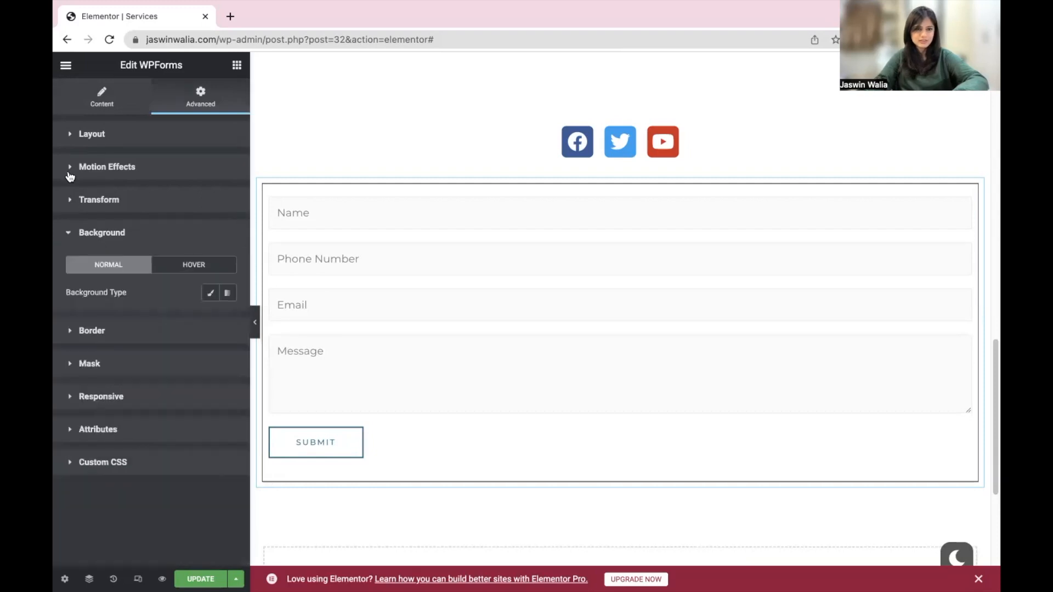
click(193, 264)
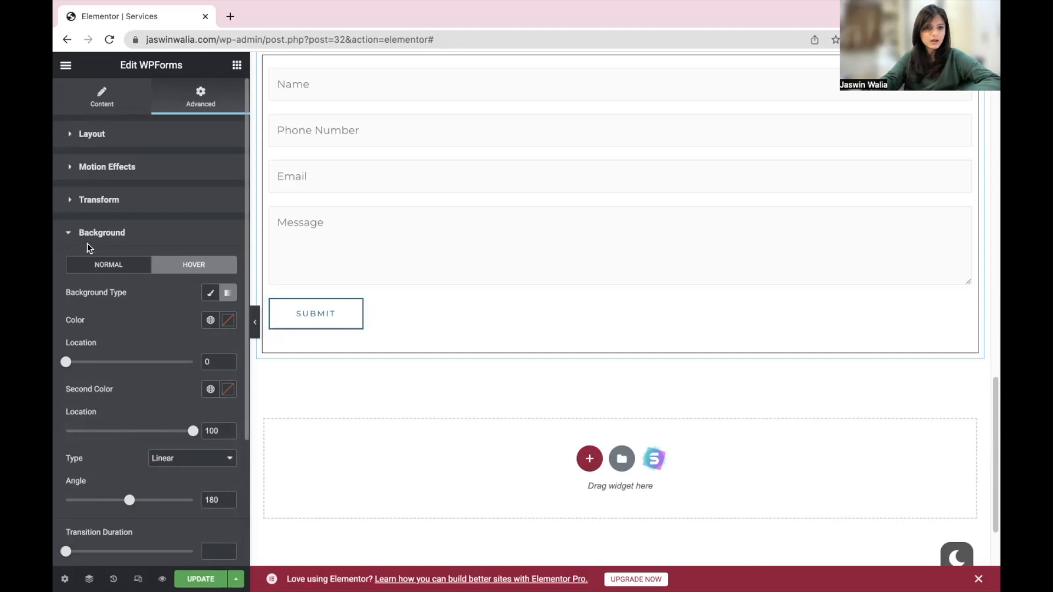
click(101, 232)
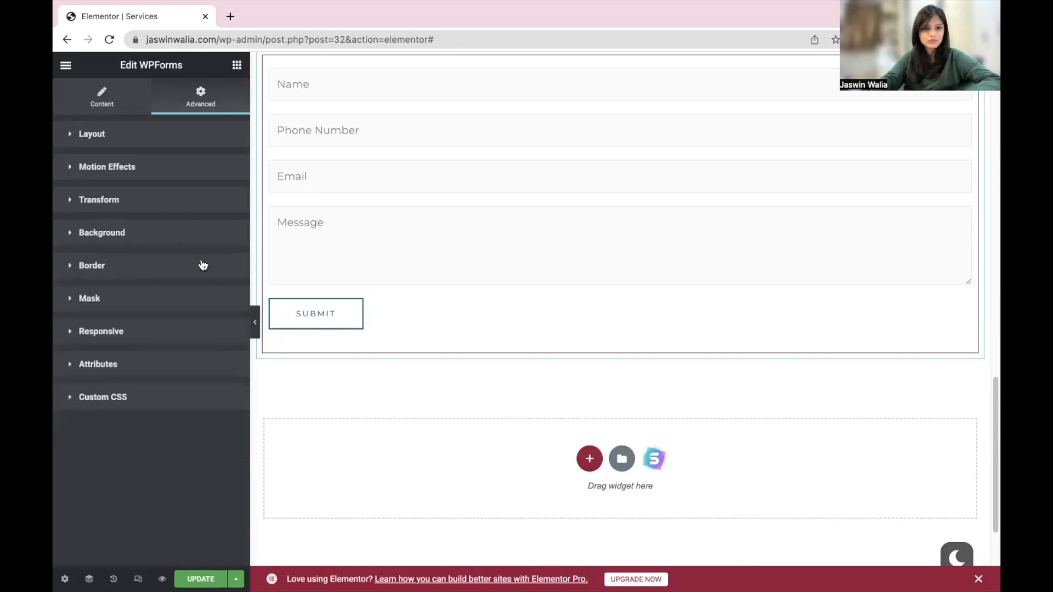
mouse_move(165, 240)
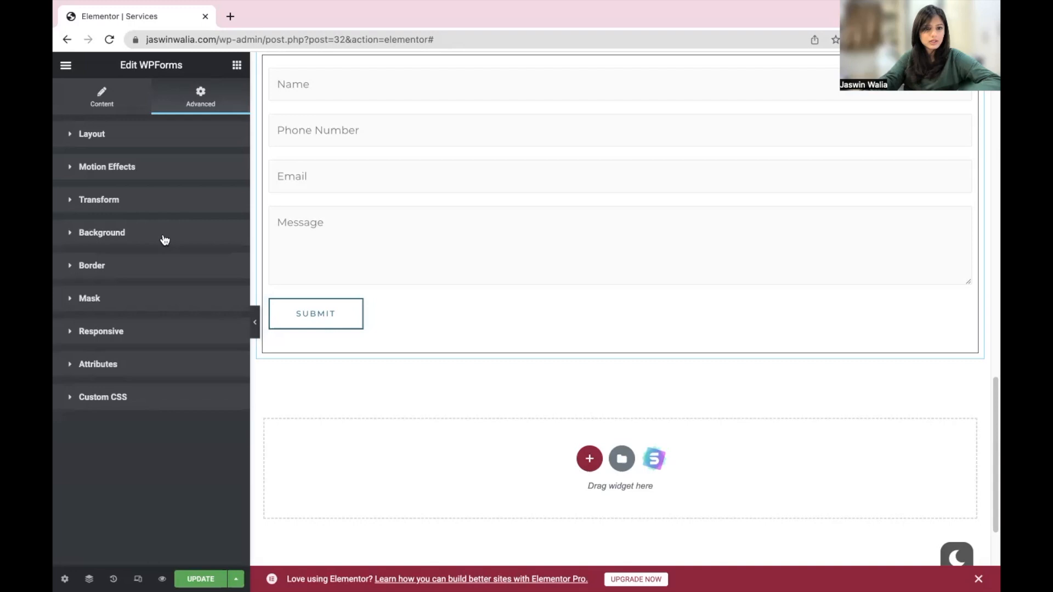
click(101, 233)
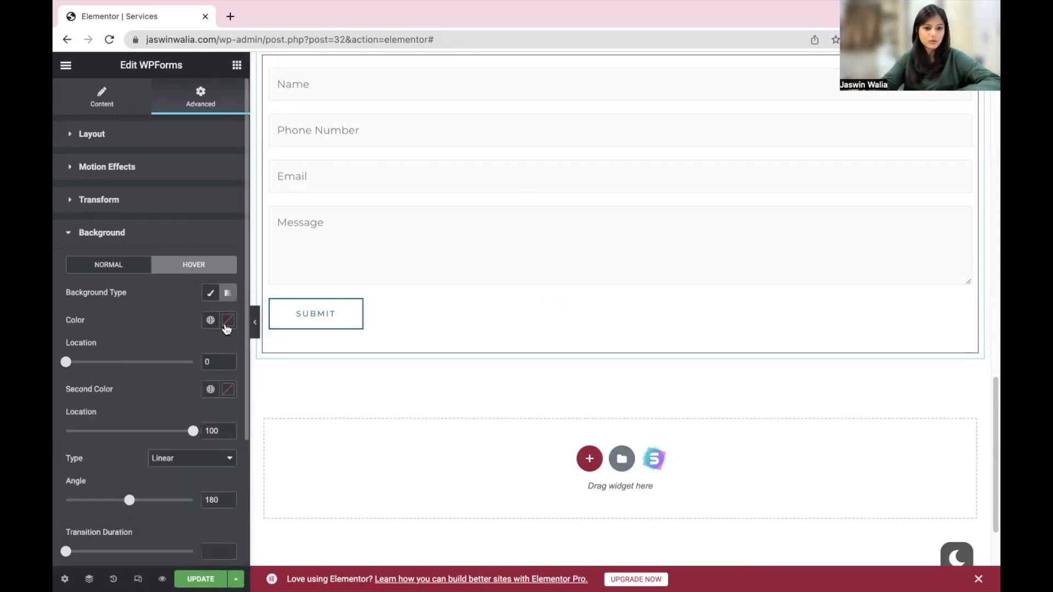
click(211, 319)
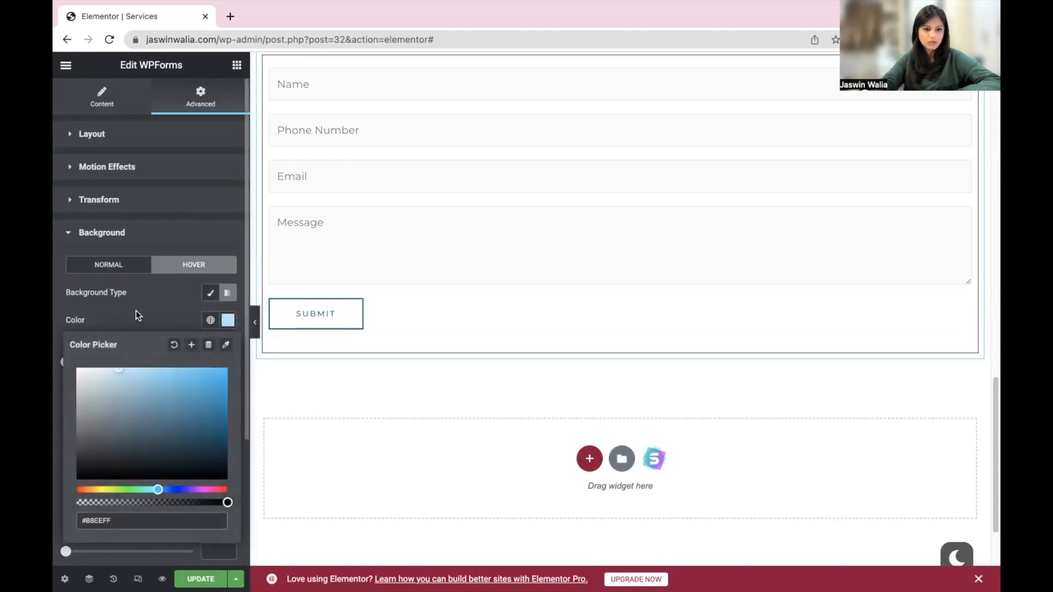
click(227, 292)
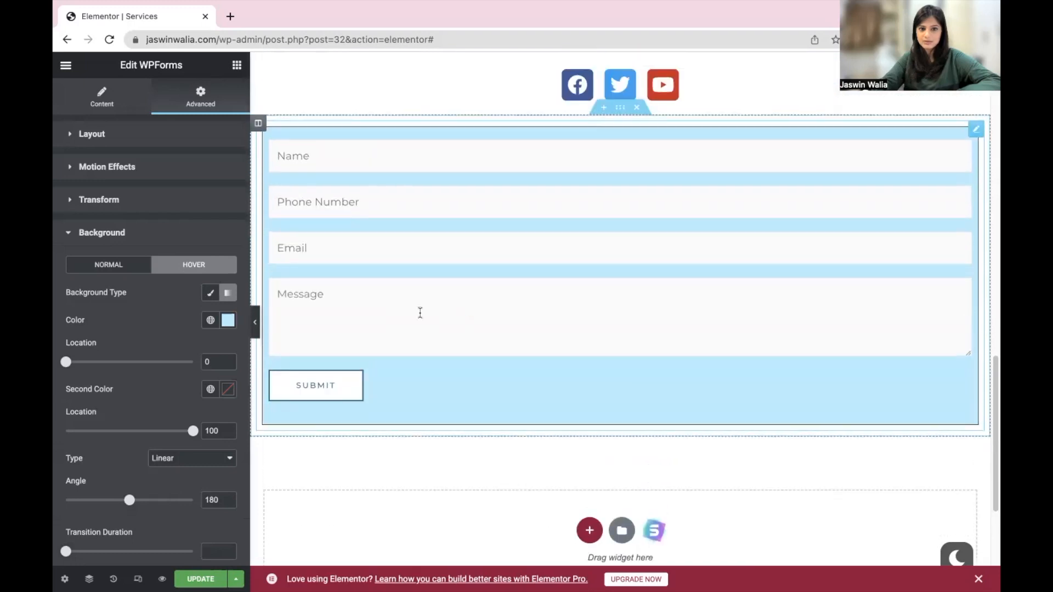
mouse_move(508, 315)
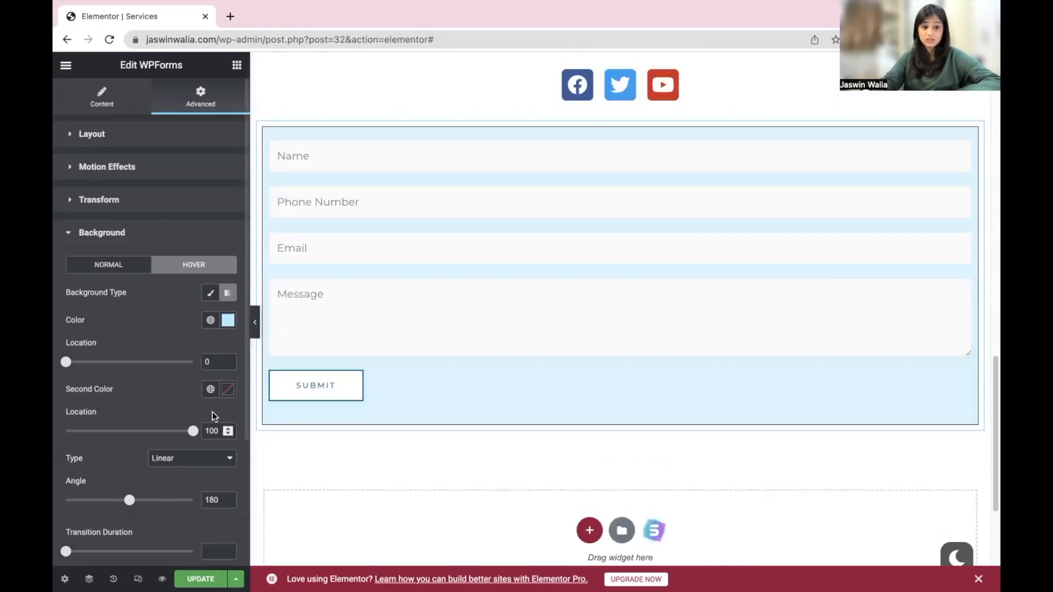
Step: Check the saved global colours, then return to the normal-state background settings
click(228, 319)
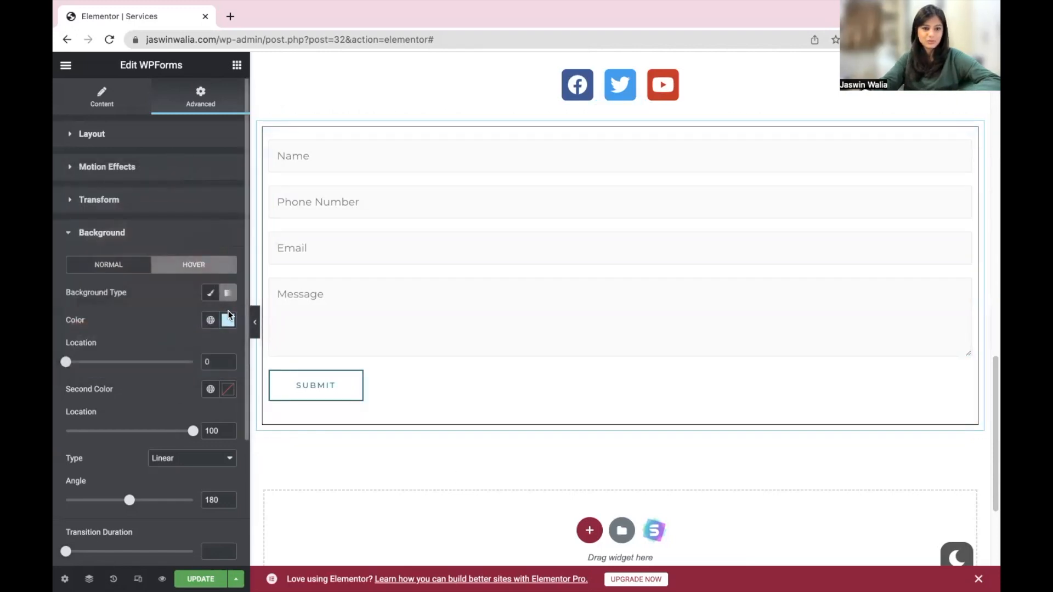
click(228, 320)
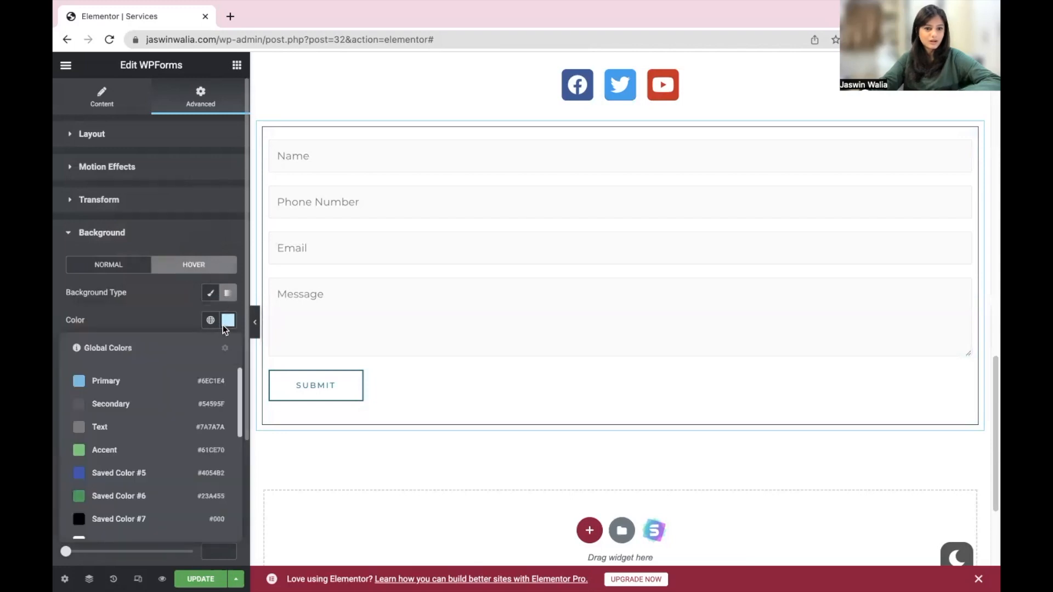
click(229, 319)
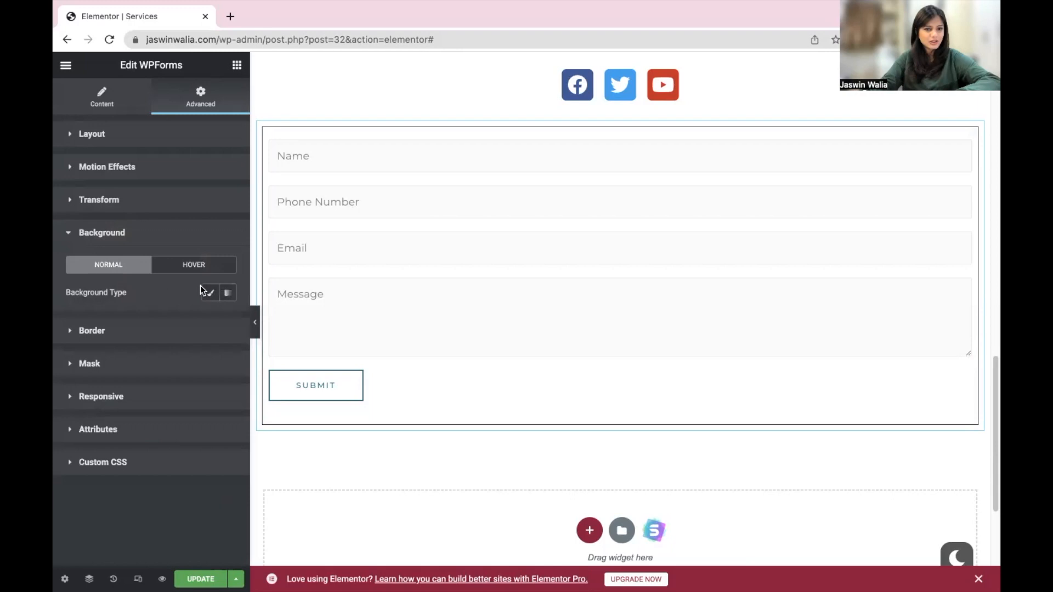
Step: Enable Transform Offset and set the form's entrance animation to Fade In
click(101, 233)
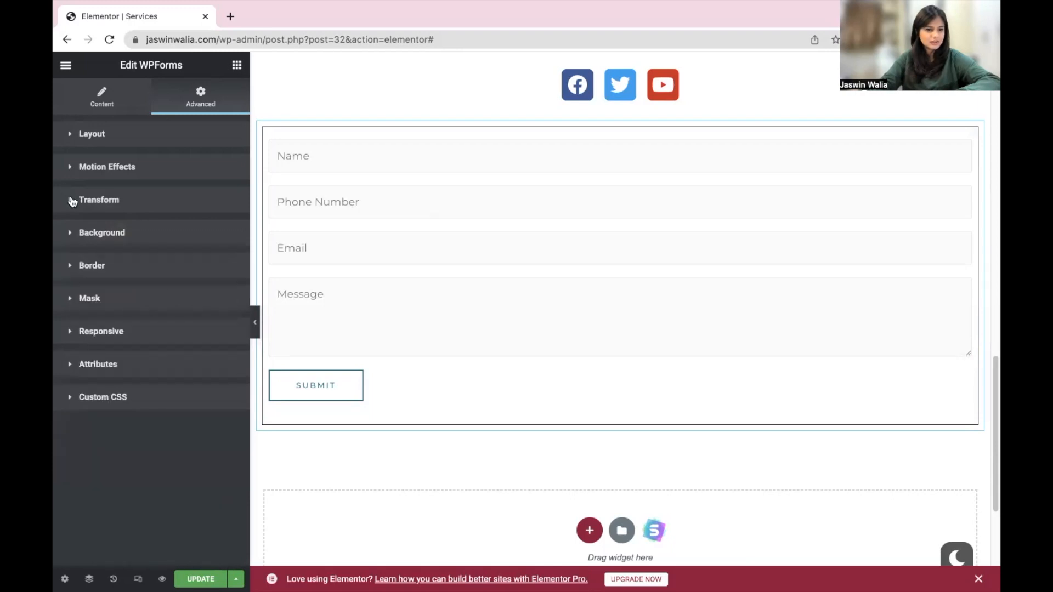
click(98, 200)
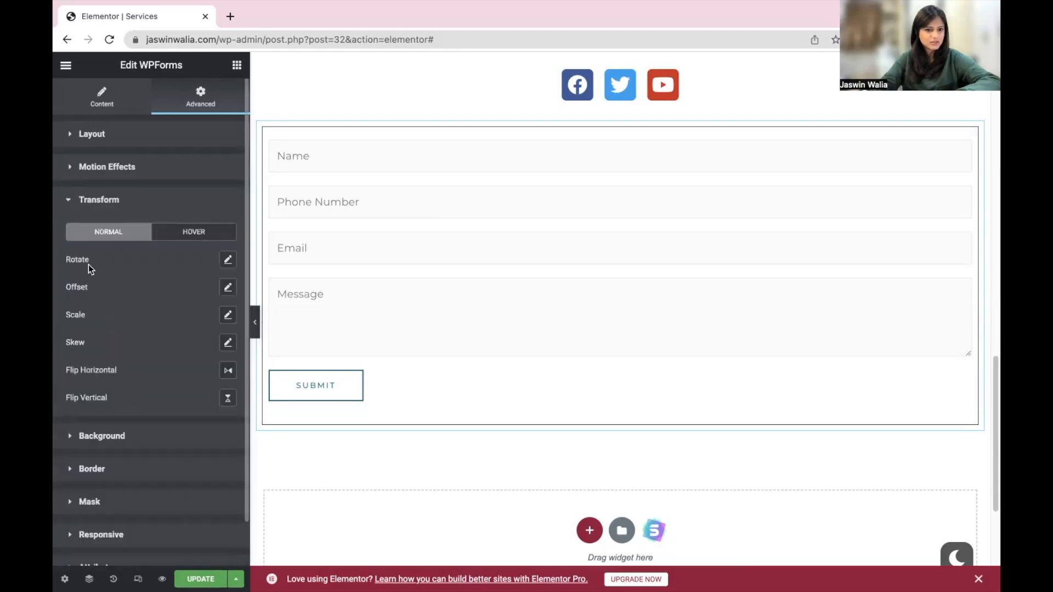
click(229, 286)
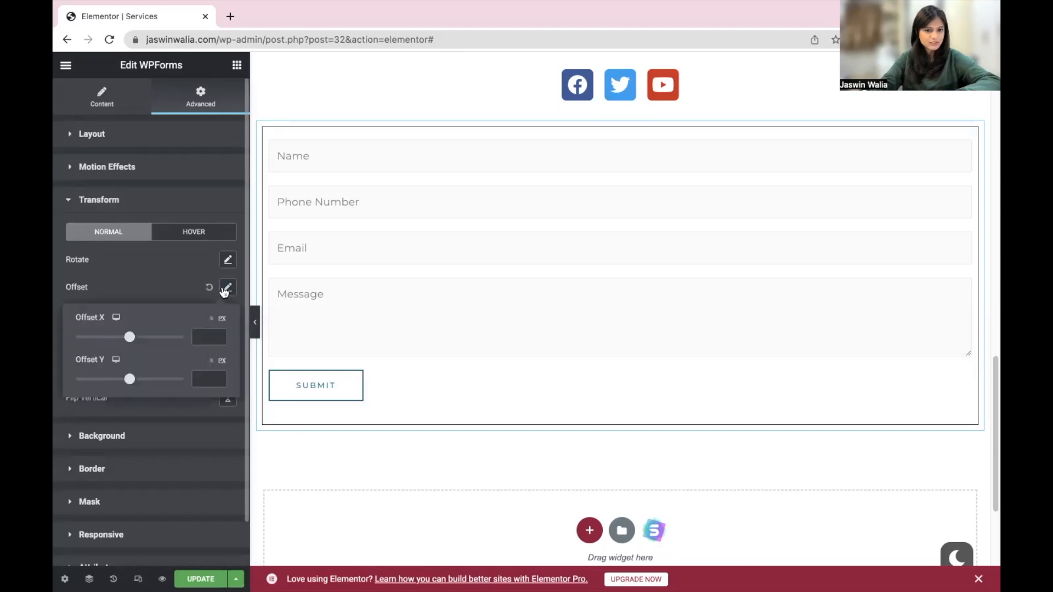
click(228, 287)
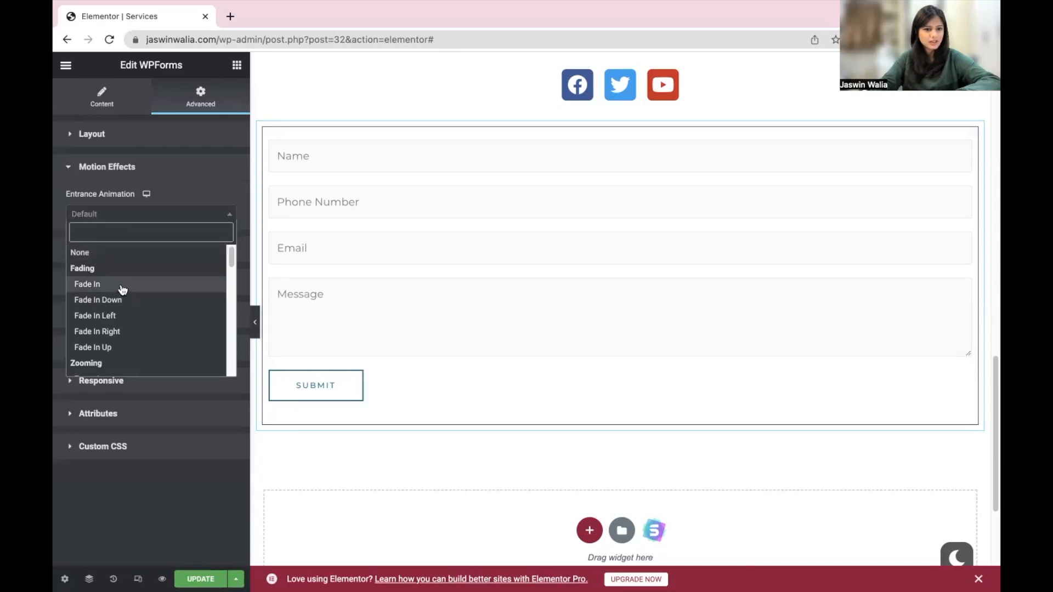
click(87, 283)
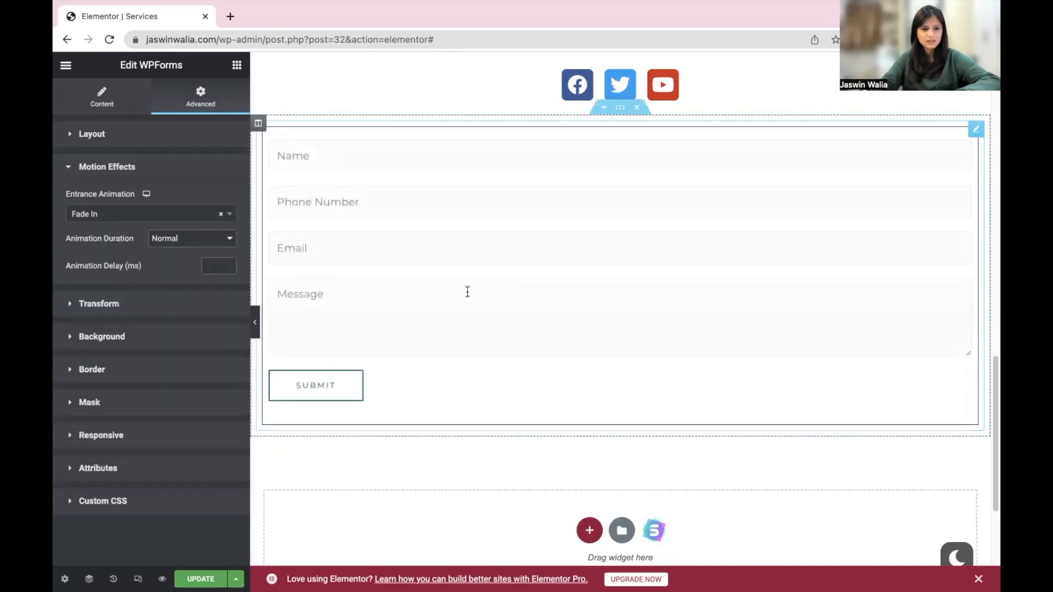
click(91, 134)
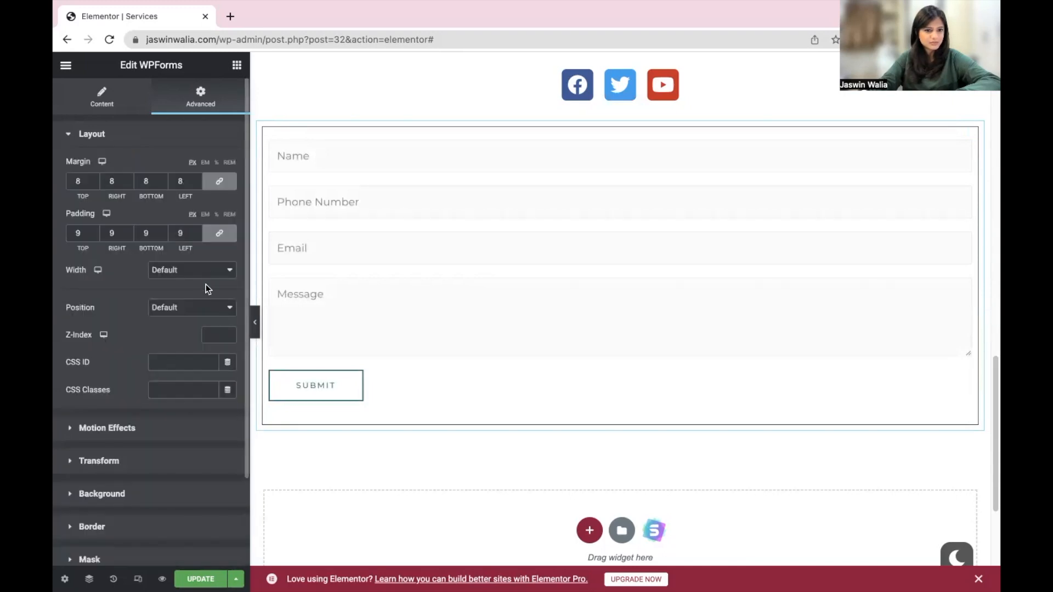
Step: Try full width on the form, then reset Width to Default so it spans the section
click(191, 270)
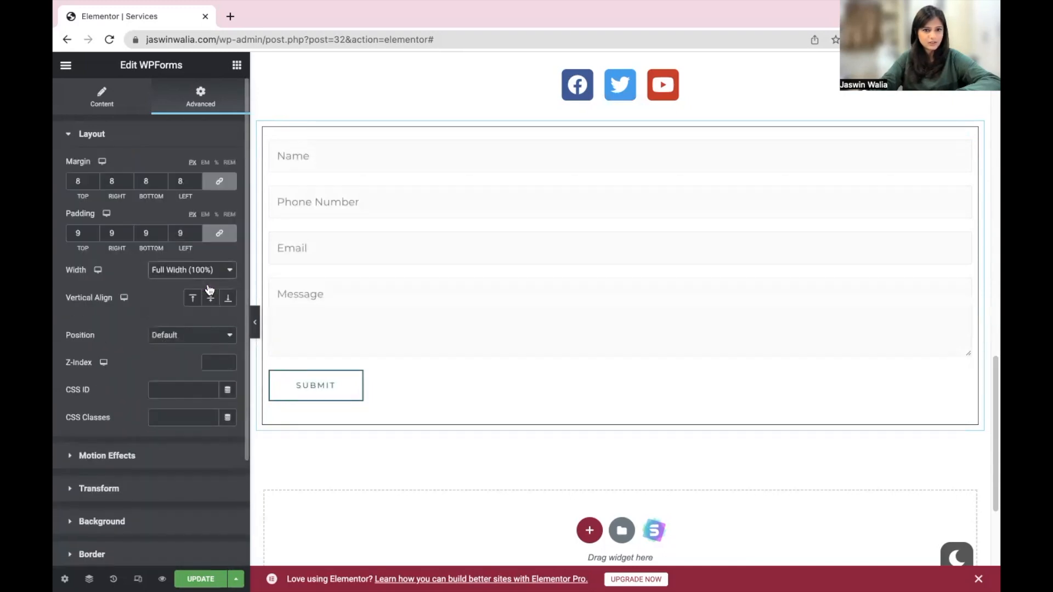
click(191, 270)
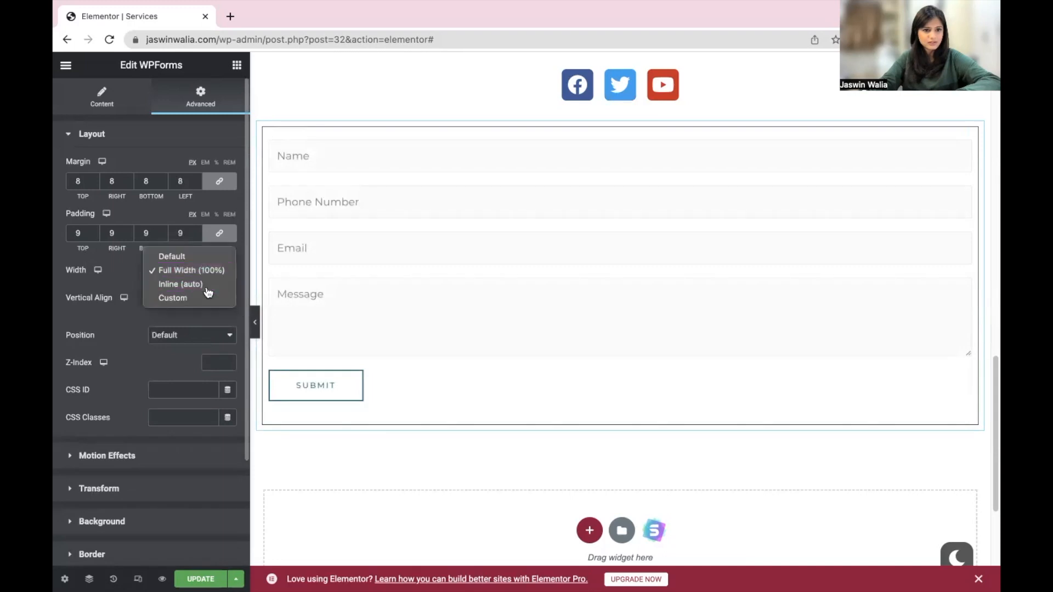
click(180, 284)
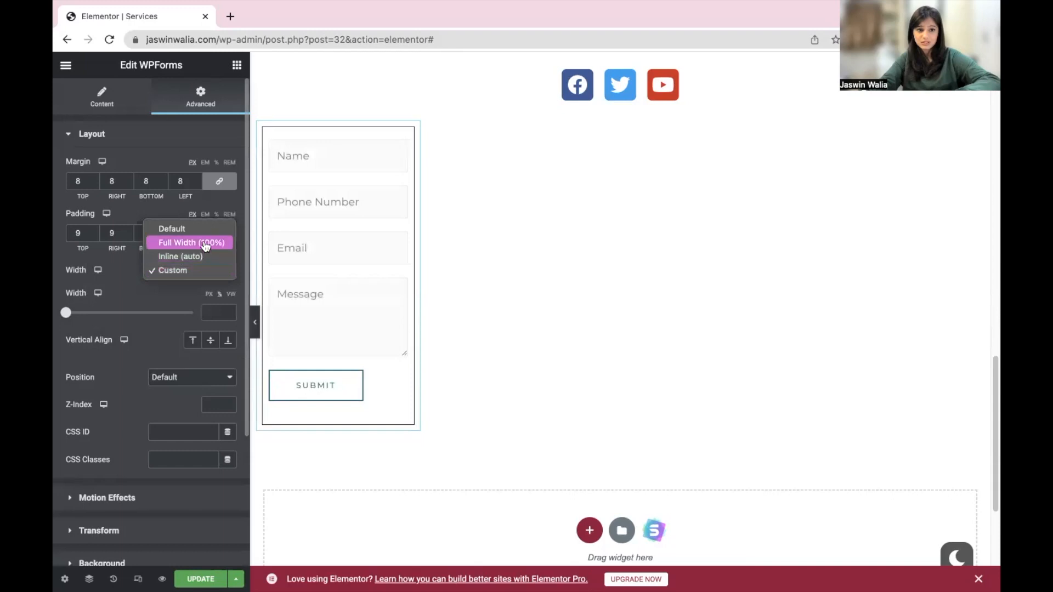
click(173, 228)
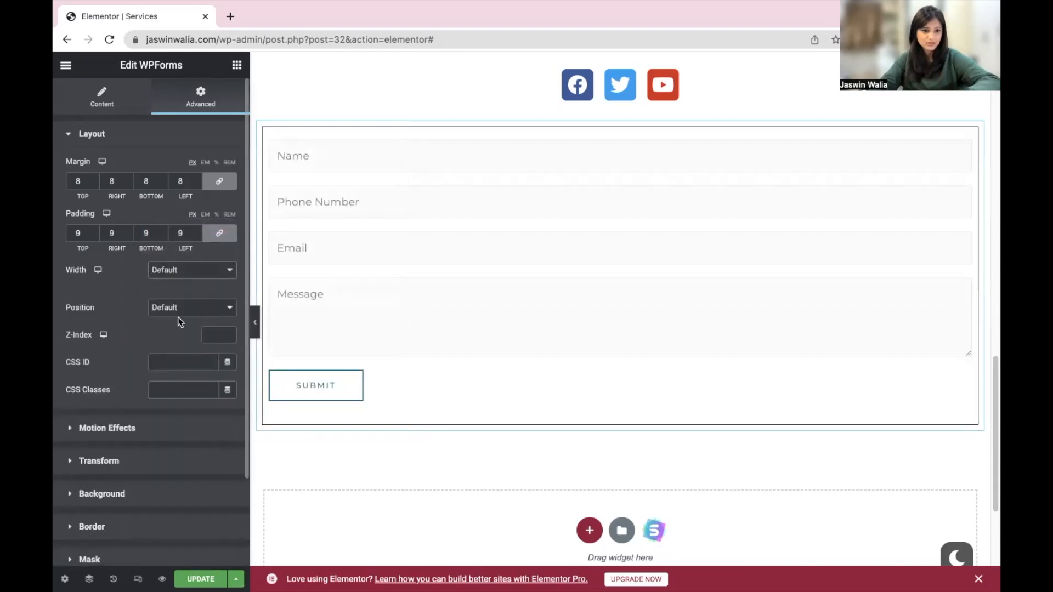
Step: Try Absolute and Fixed positioning, then put Position back to Default
click(191, 307)
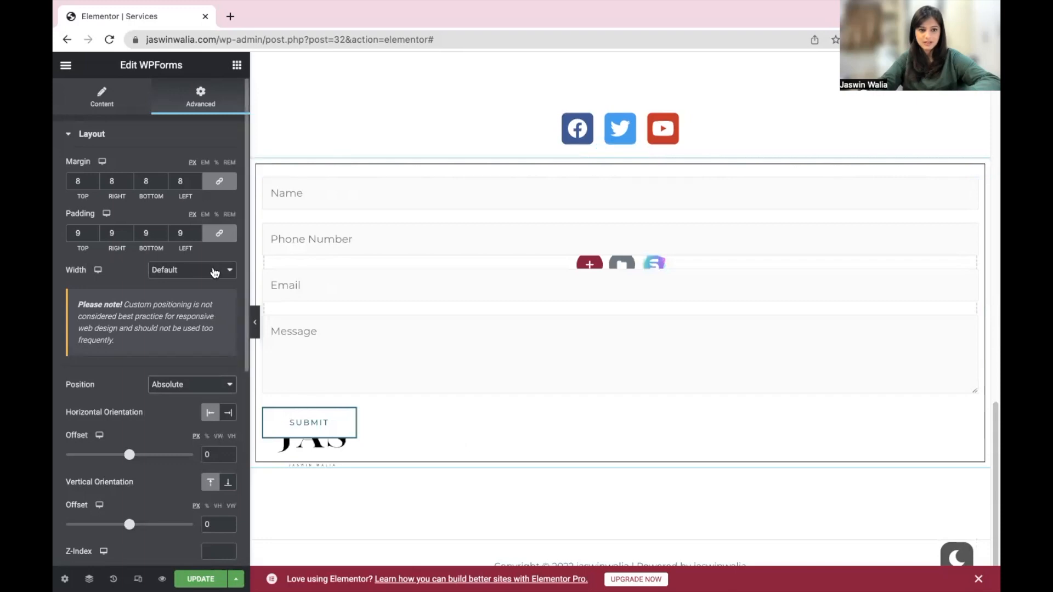
click(191, 270)
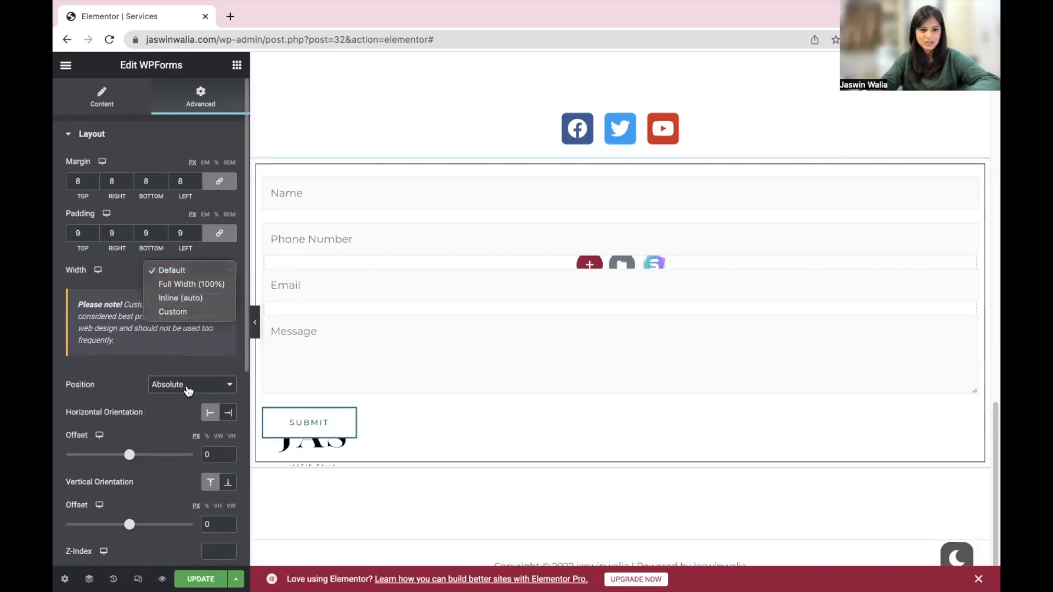
click(191, 384)
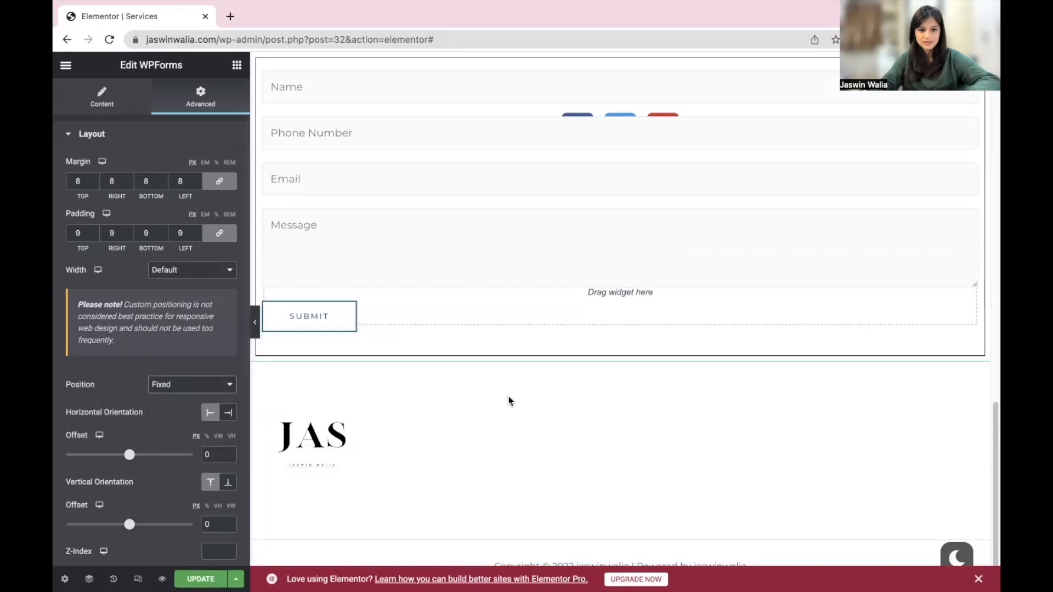
mouse_move(502, 415)
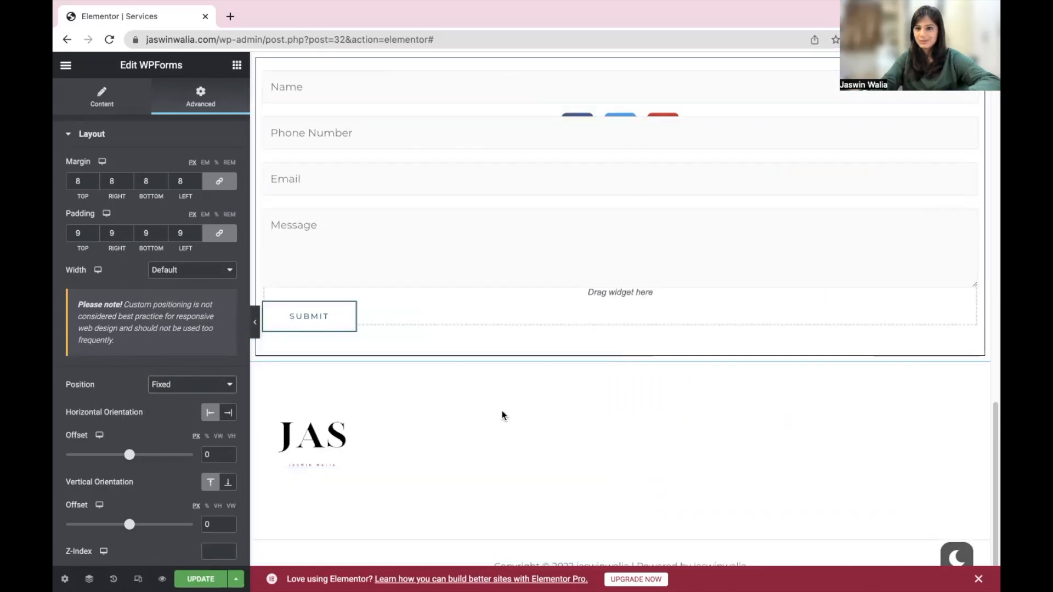
click(191, 384)
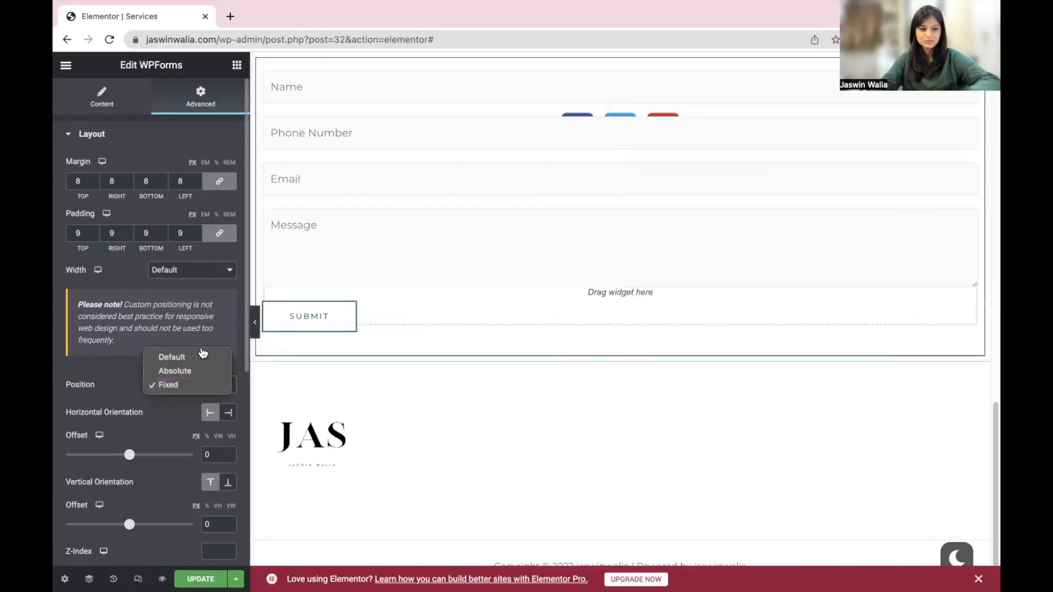
click(171, 357)
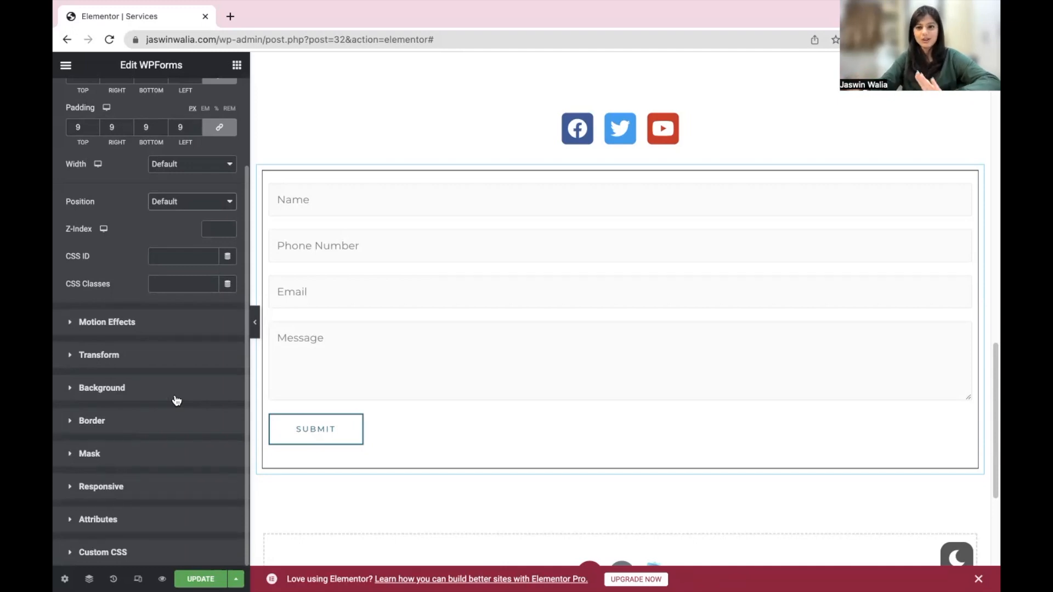
mouse_move(283, 397)
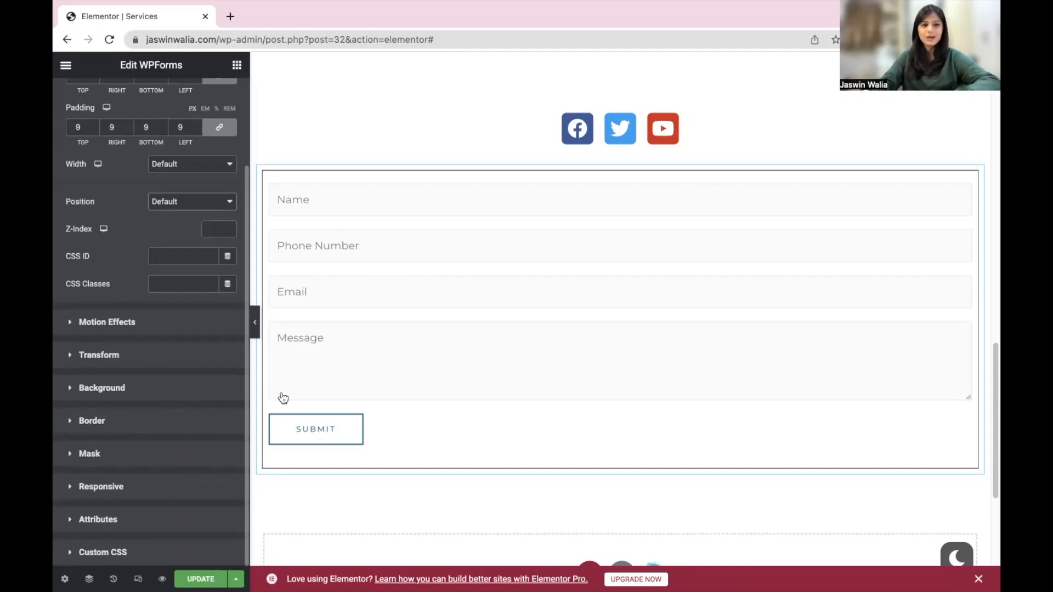
Step: Add a 'Message us' Heading widget, centered and sized XL, below the form
scroll(down, 3)
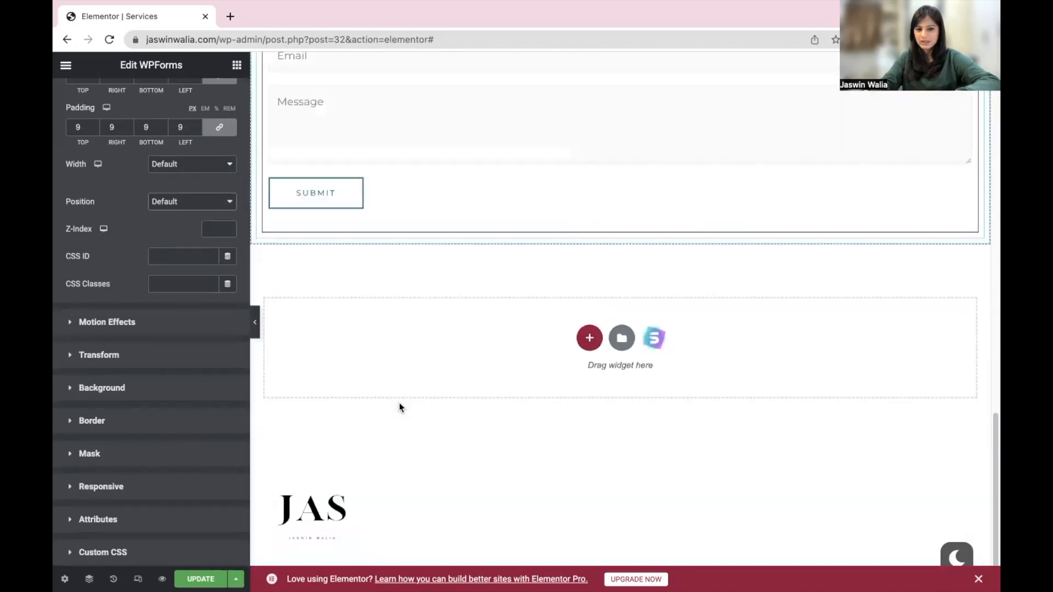
scroll(up, 3)
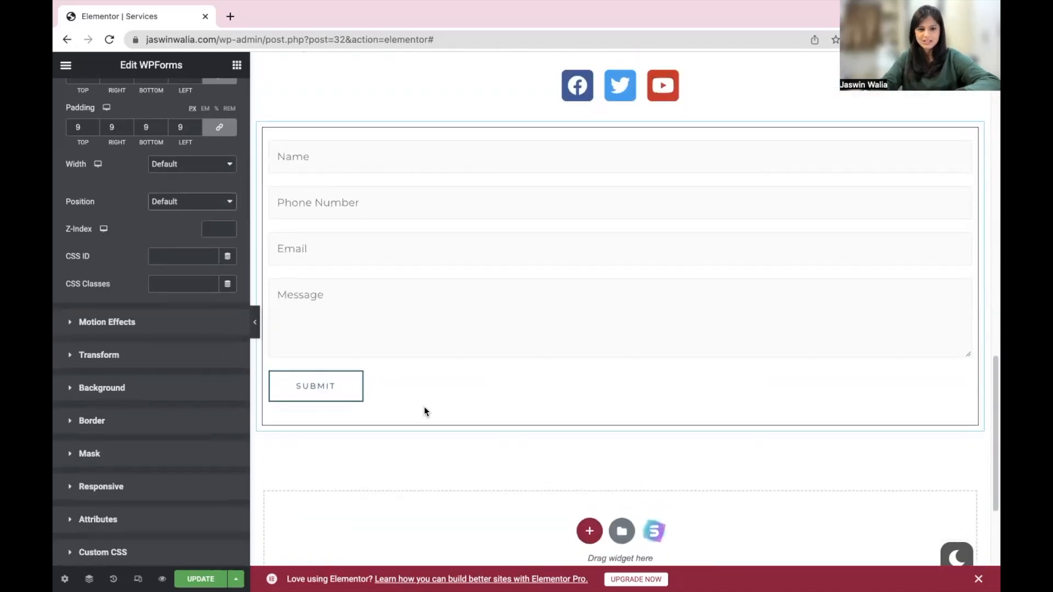
click(589, 531)
text(Message)
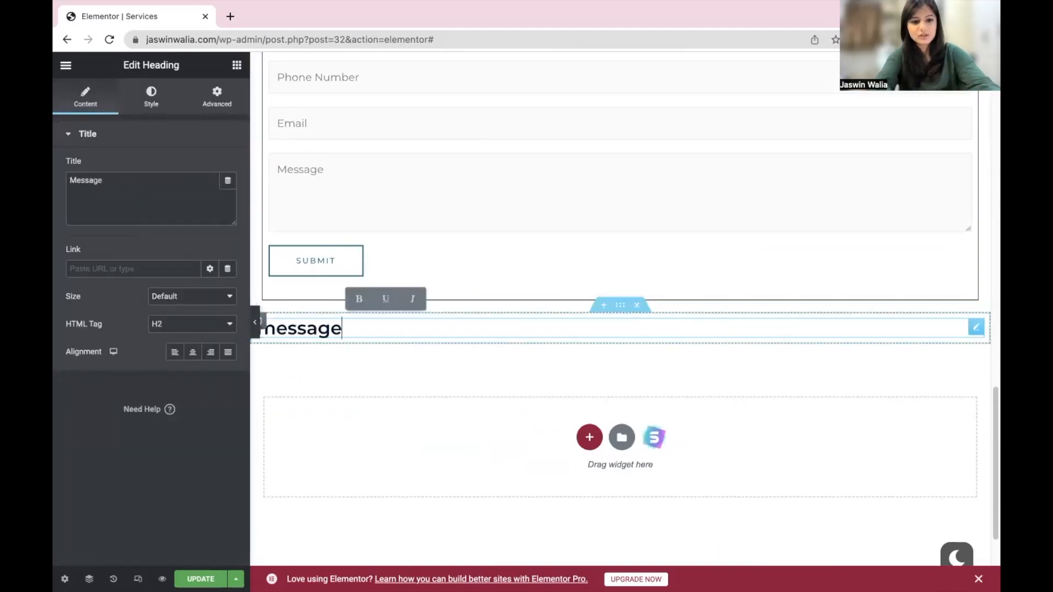
click(192, 353)
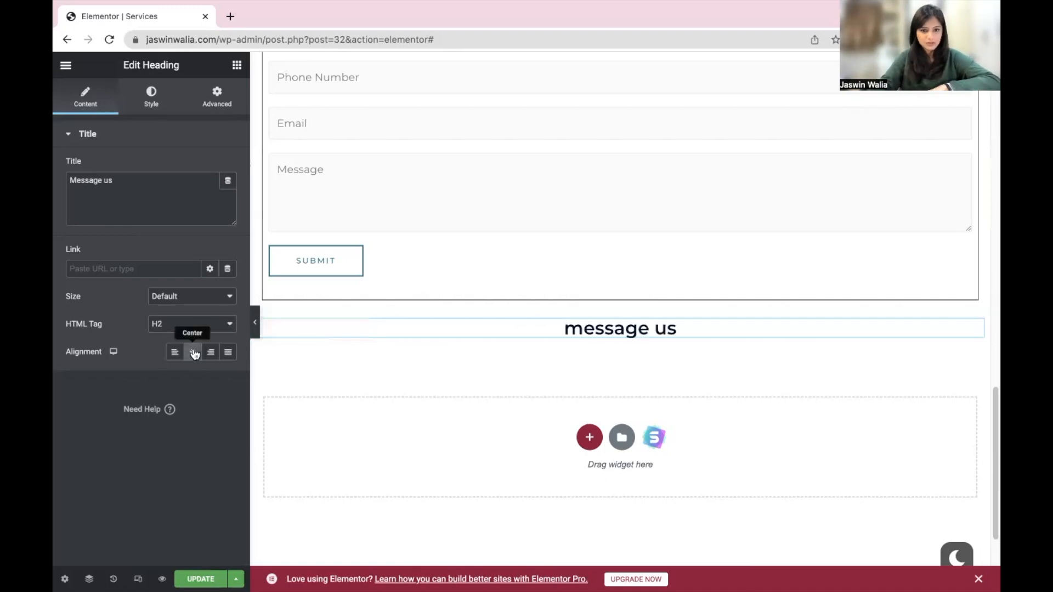
click(191, 296)
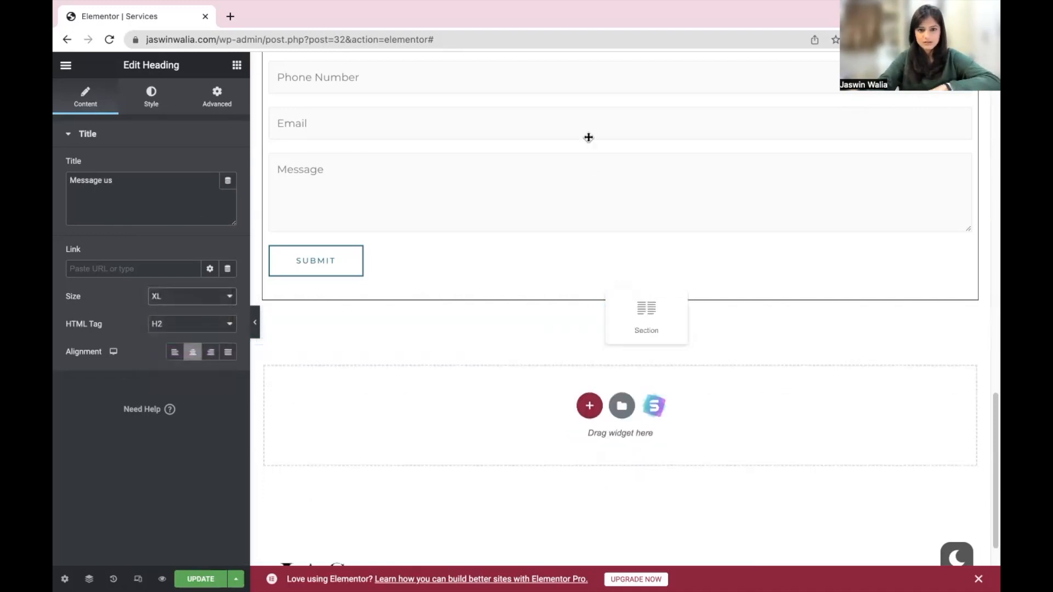
Step: Drag the heading's section above the contact form
scroll(up, 3)
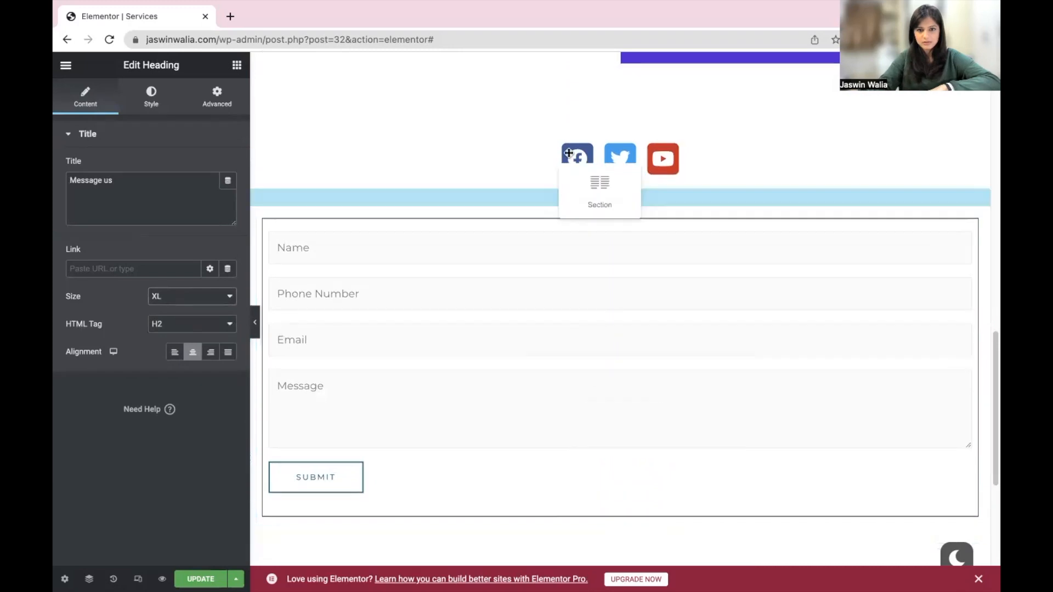
click(600, 190)
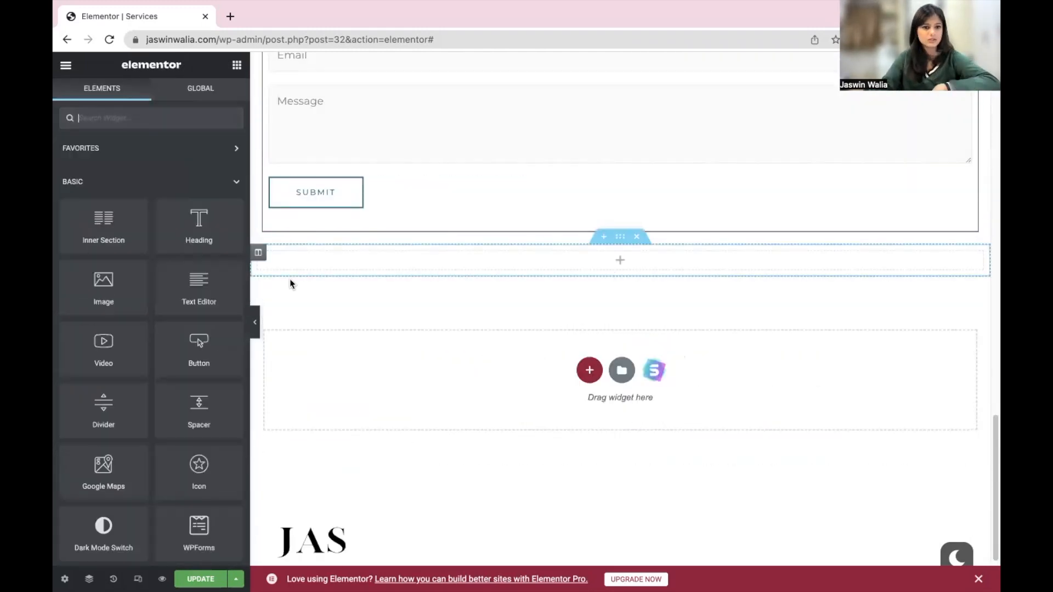
Step: Place a Spacer widget under the contact form, leaving its Space at 50 px
click(619, 260)
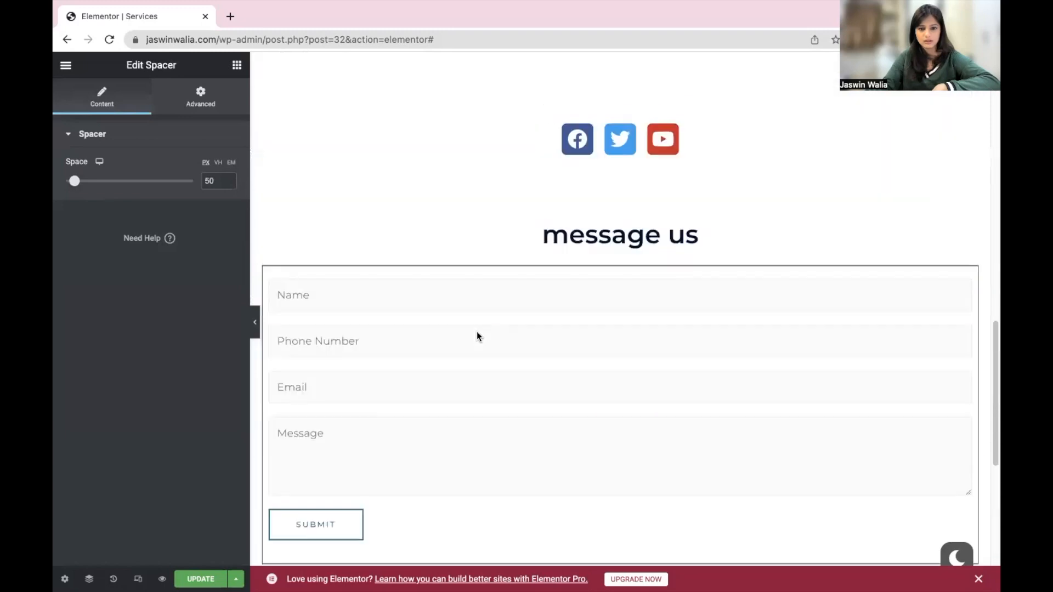
scroll(up, 3)
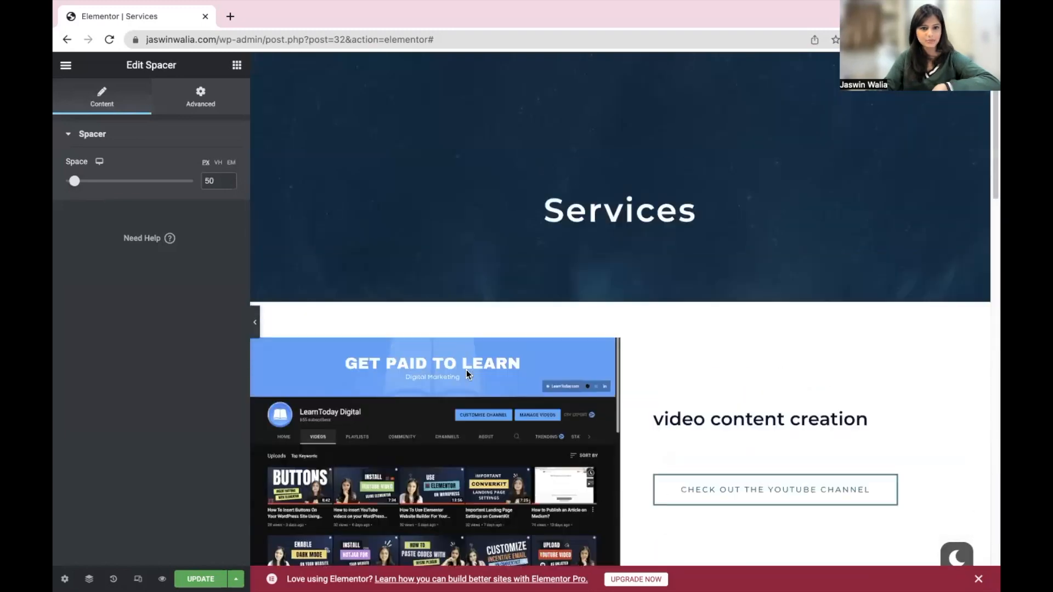
scroll(down, 3)
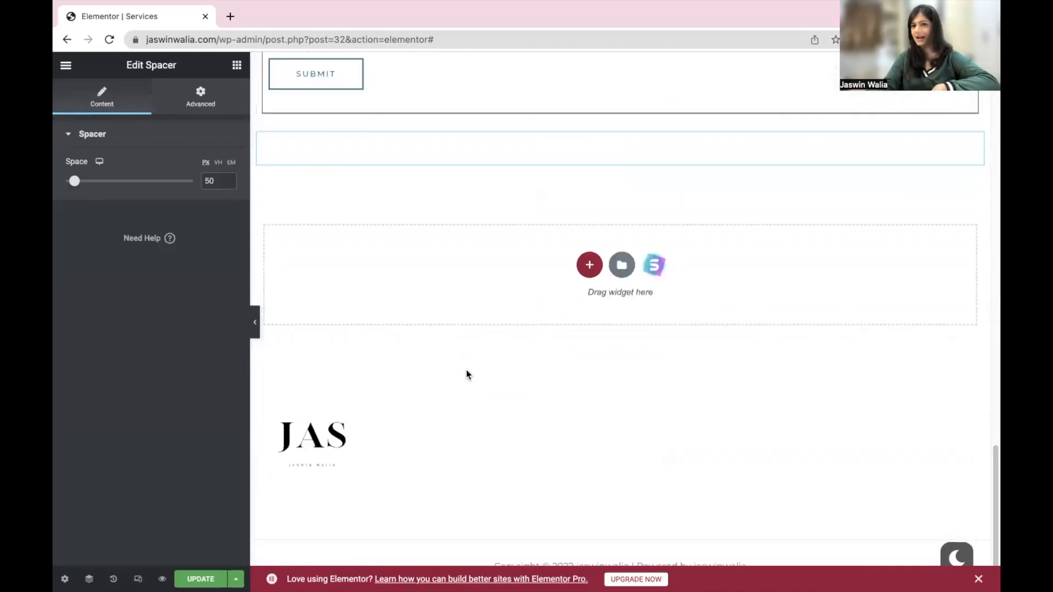
mouse_move(349, 454)
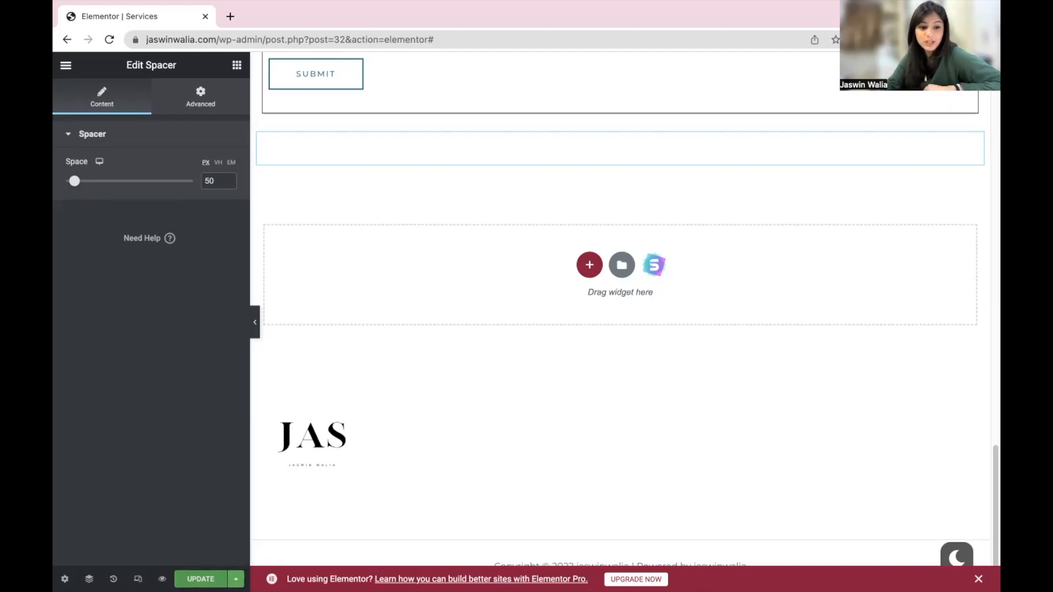
click(199, 580)
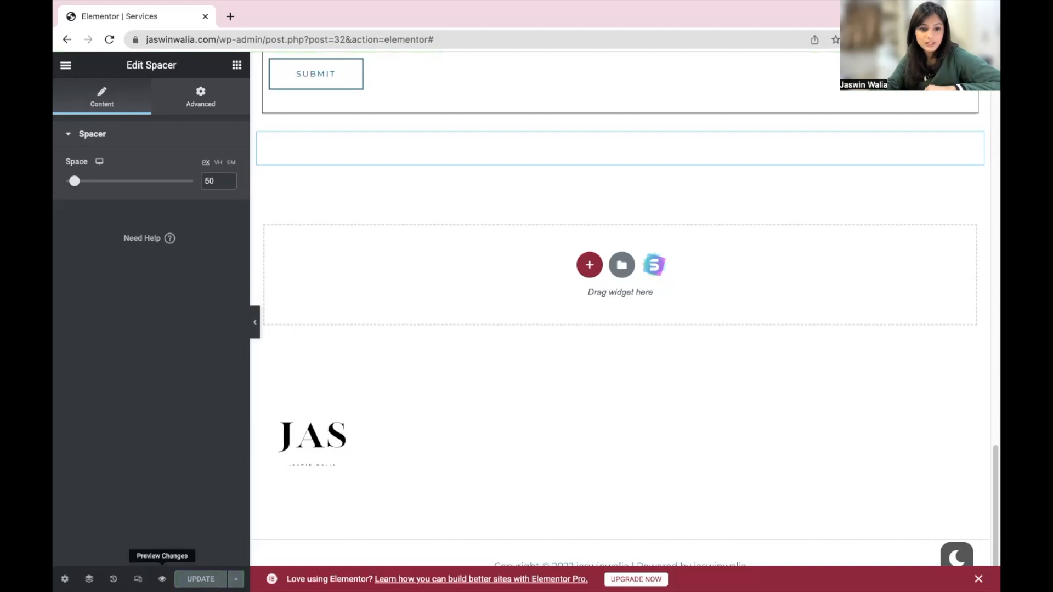
Step: Preview the page and scroll through the 'message us' heading and bordered contact form
click(163, 580)
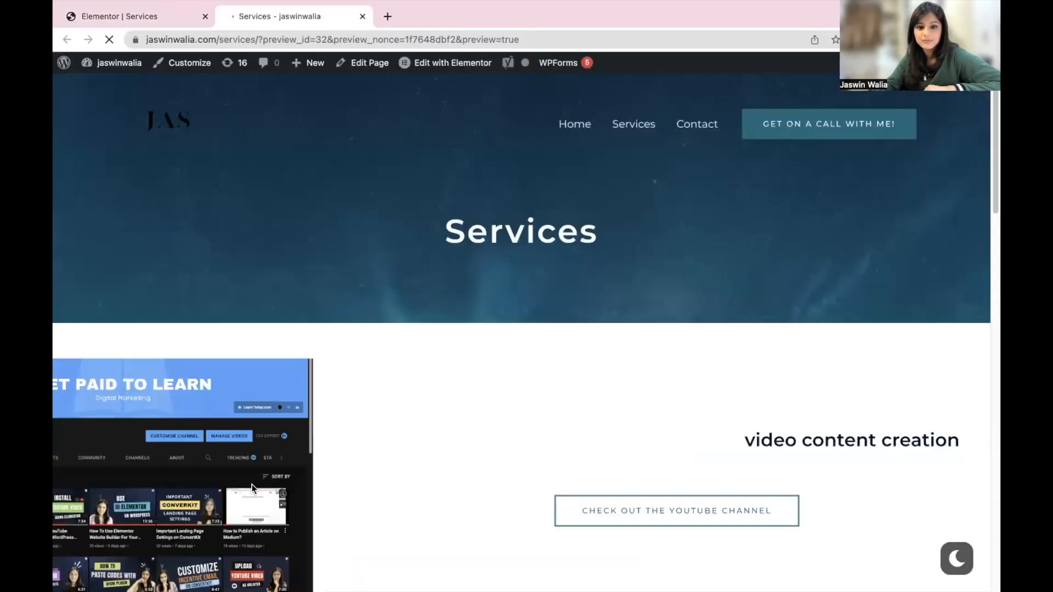
scroll(up, 3)
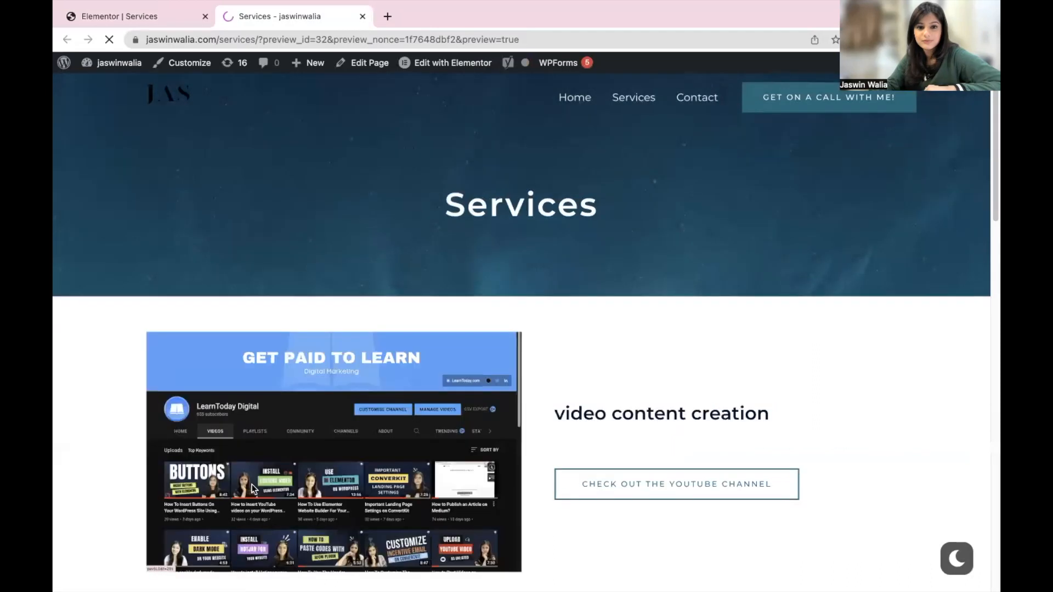
scroll(down, 3)
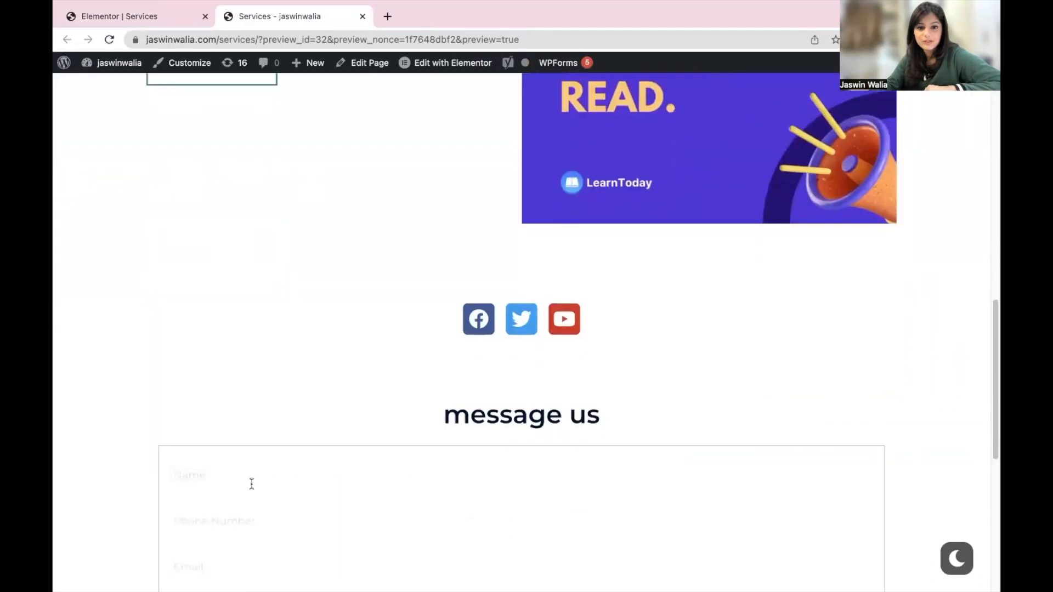
scroll(down, 3)
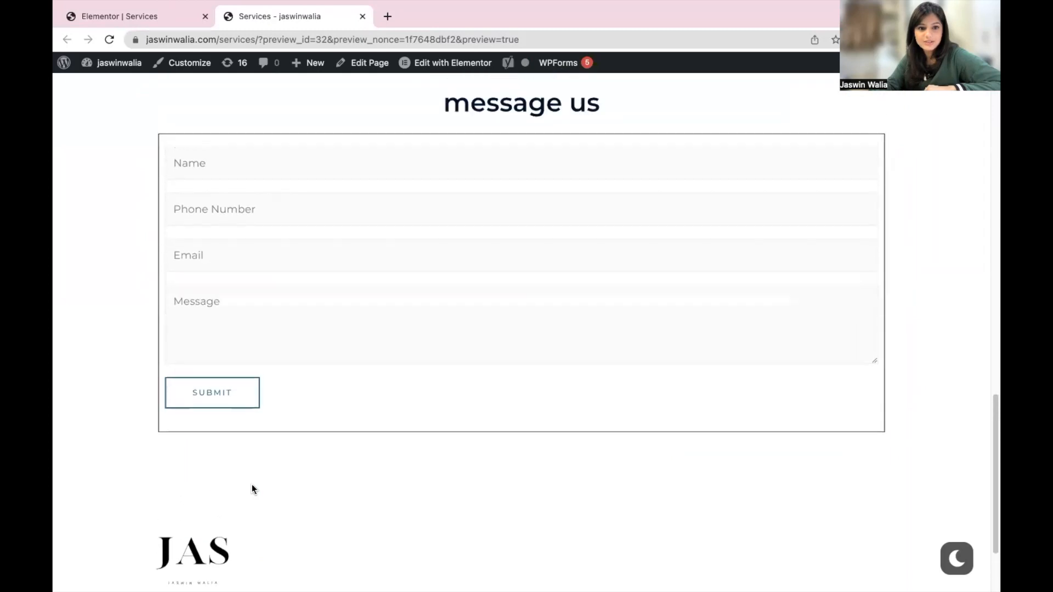
scroll(down, 3)
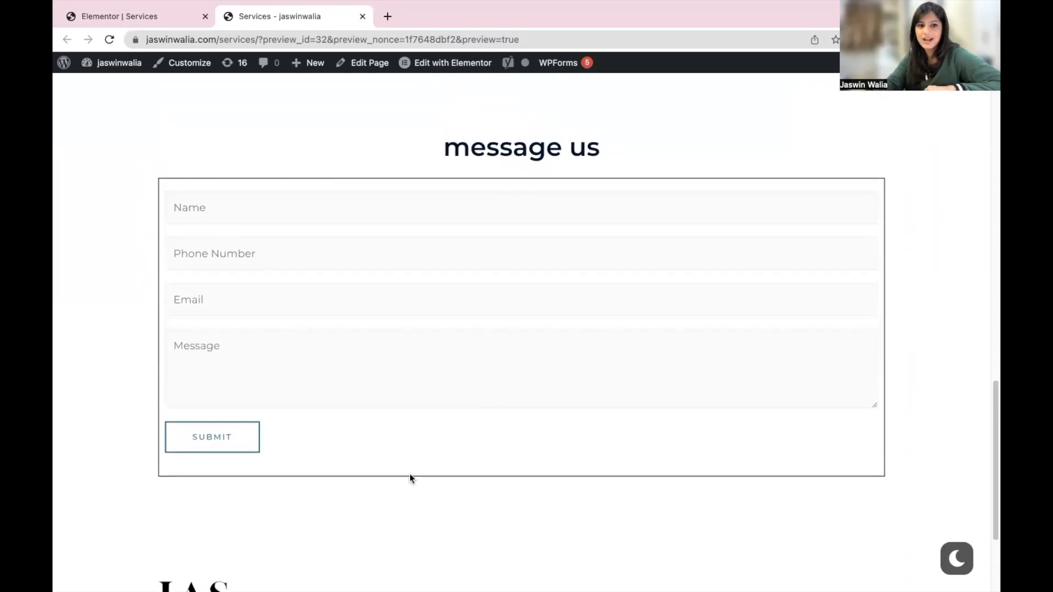
scroll(down, 3)
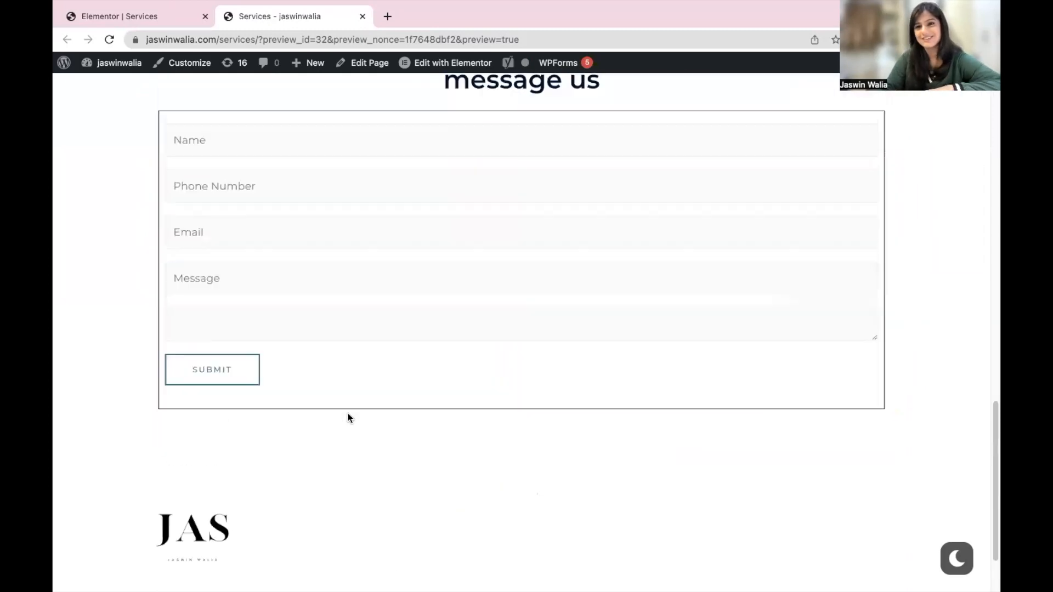
scroll(up, 3)
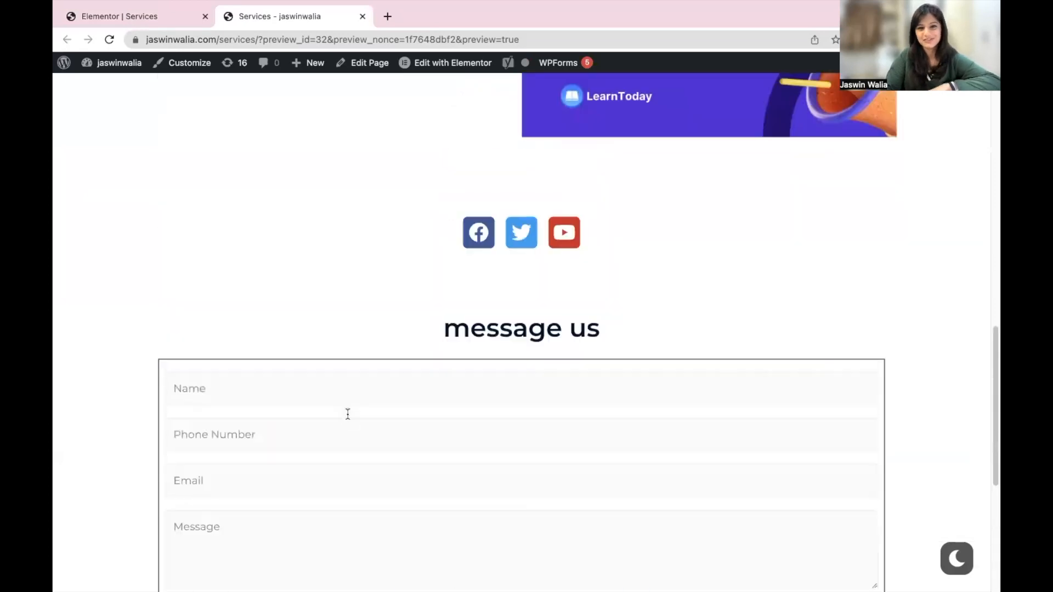
scroll(down, 3)
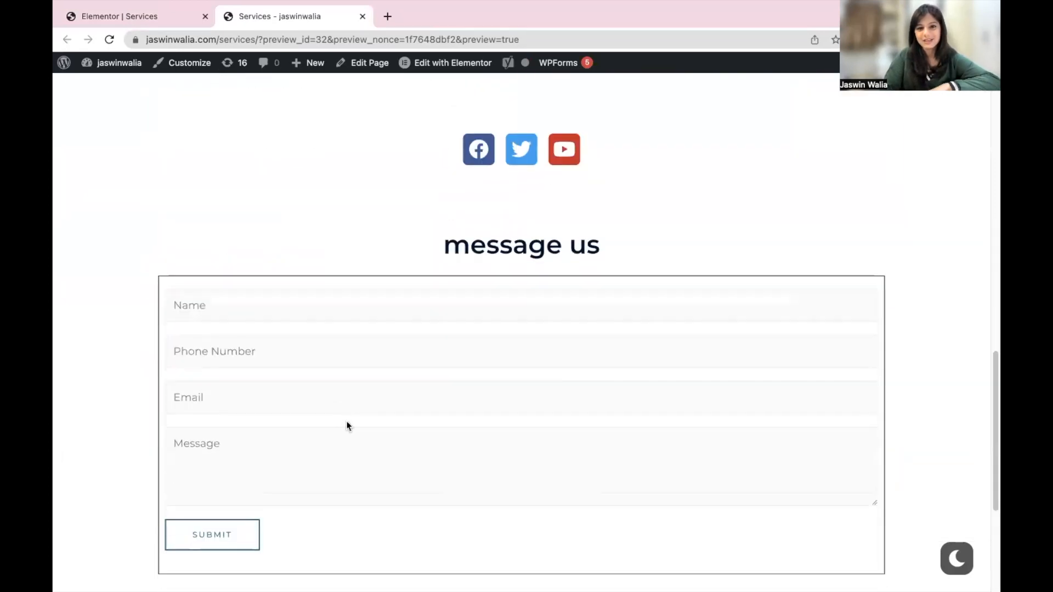
scroll(up, 3)
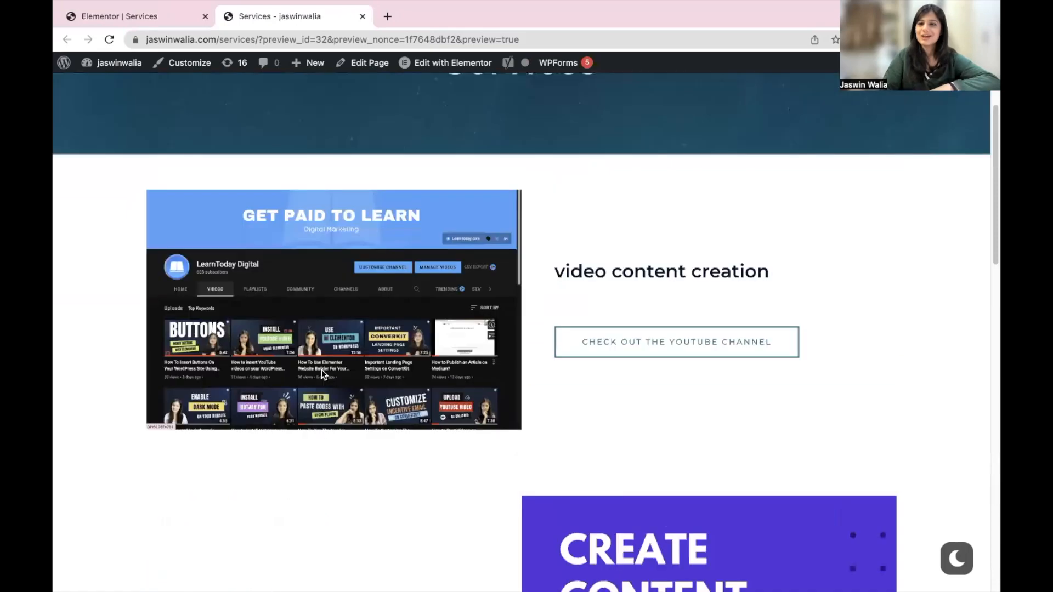